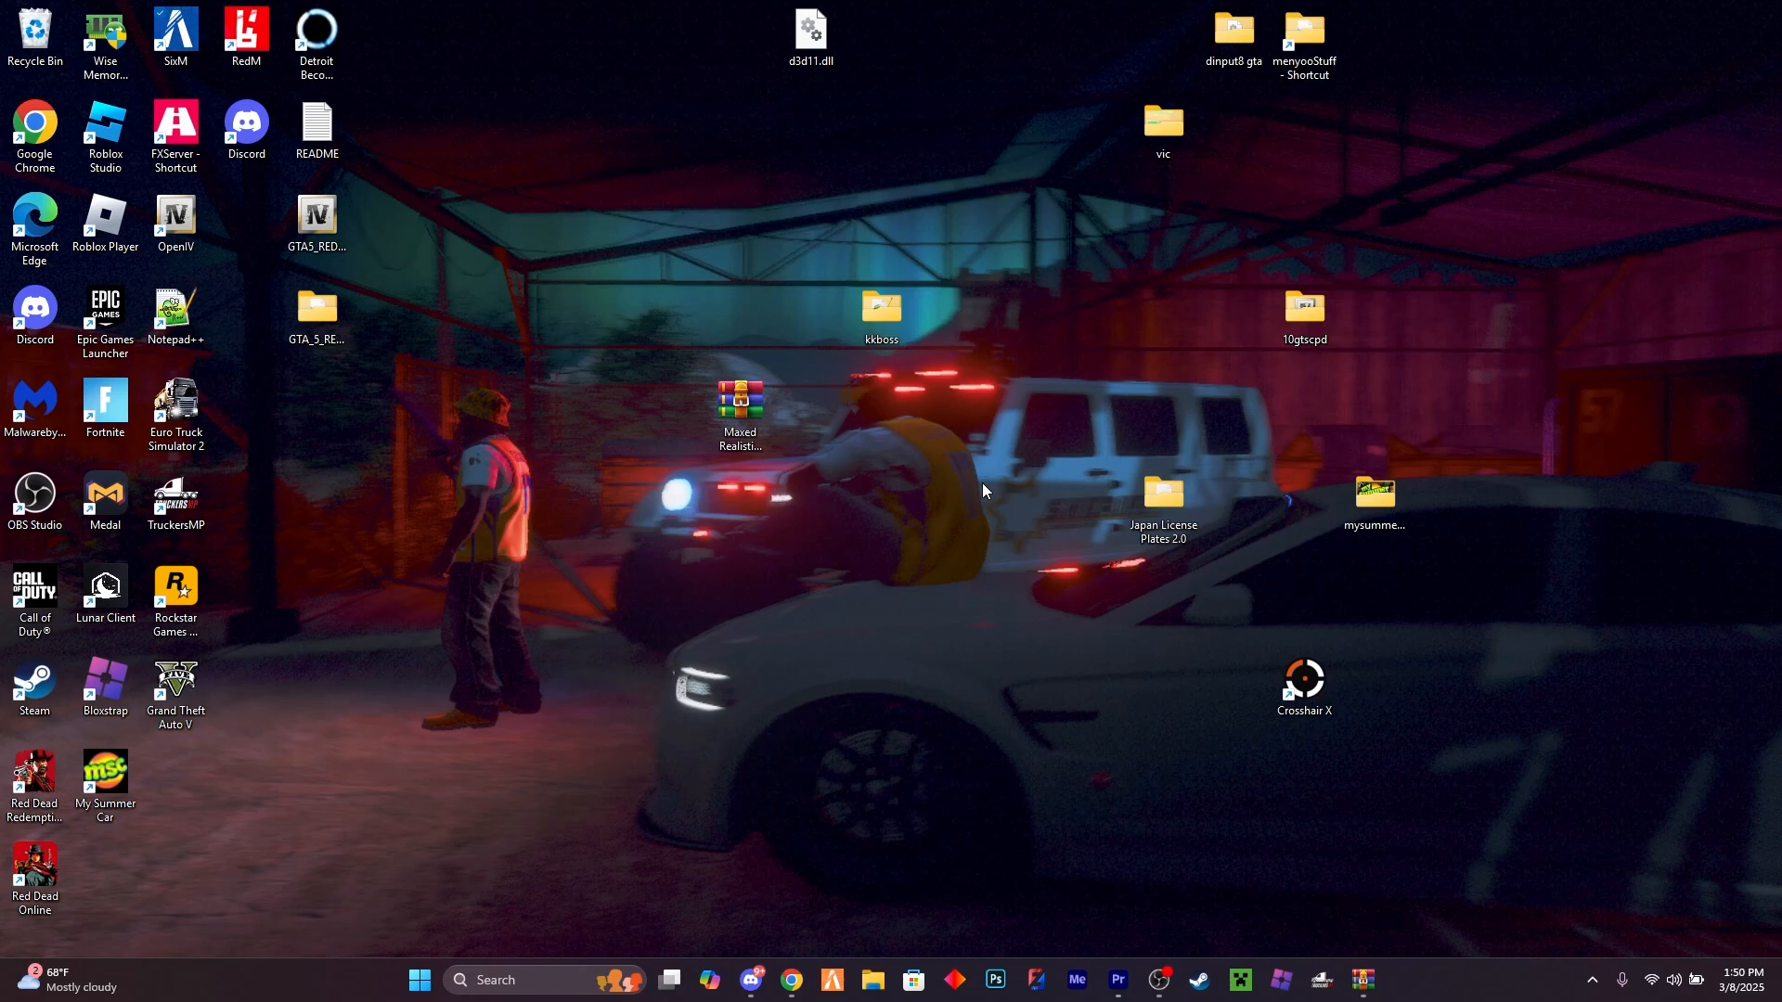
pyautogui.moveTo(791, 822)
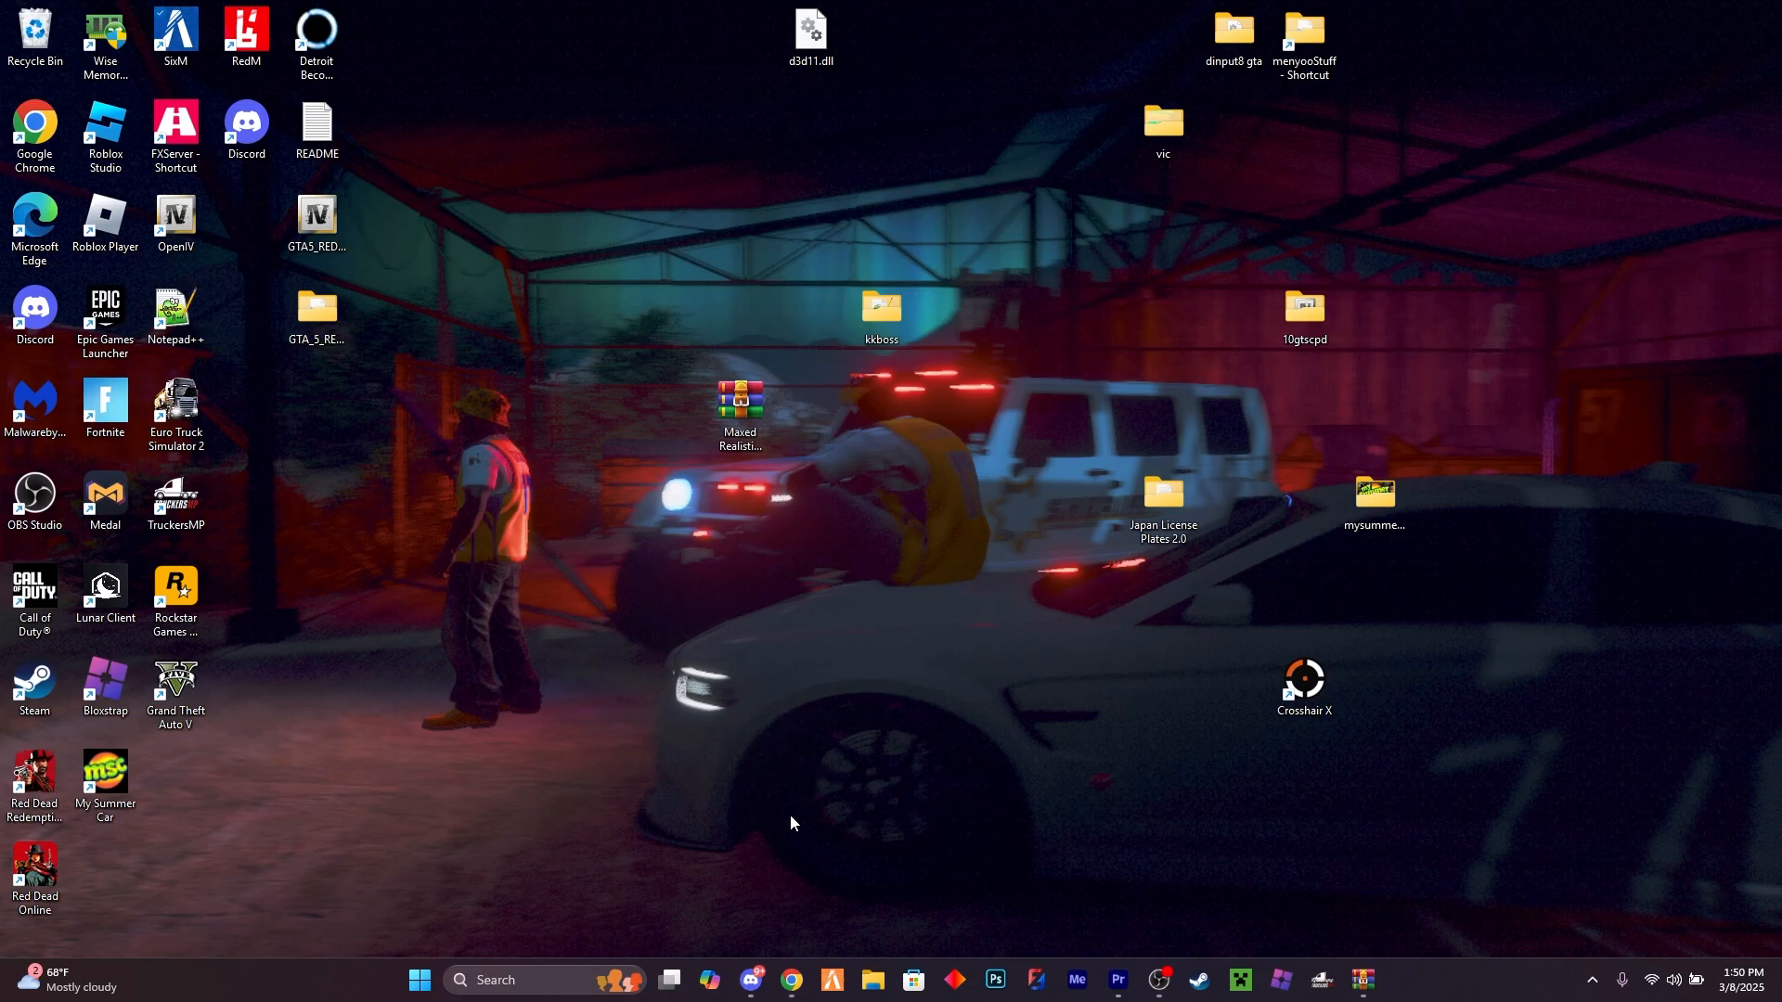
# Bring up Discord and show the #visual-v channel's VisualV install post with its GTA5-Mods link
pyautogui.click(749, 978)
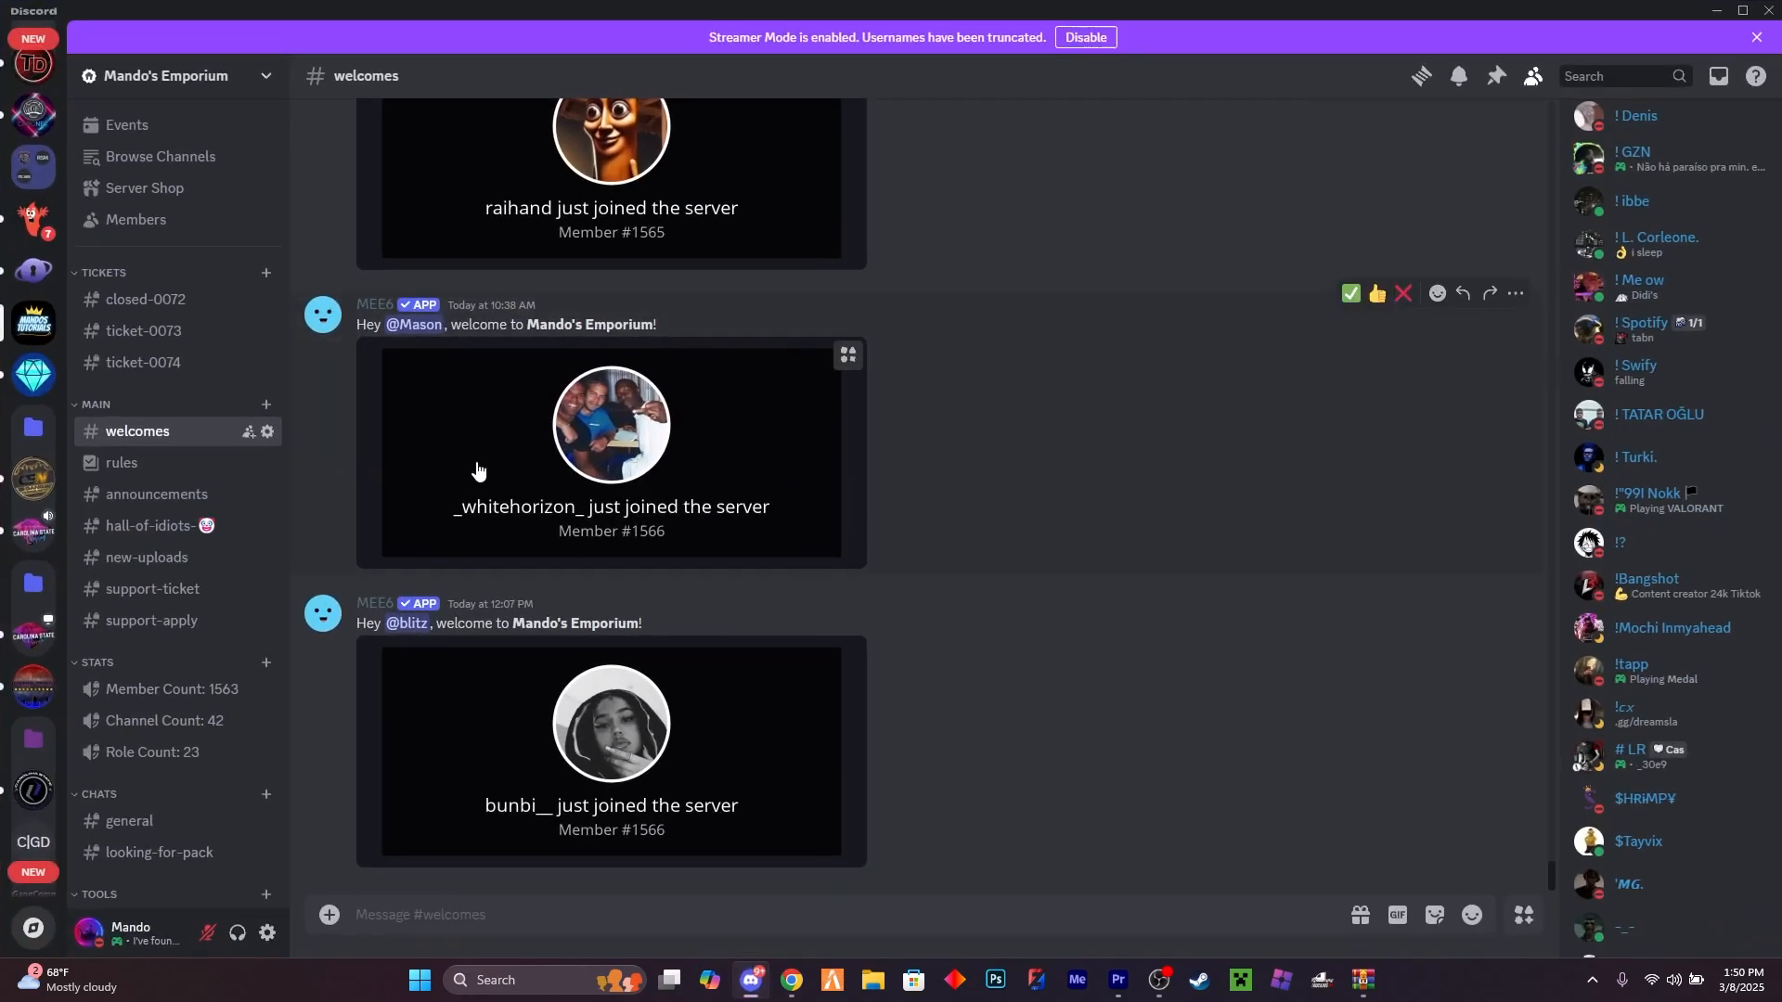
pyautogui.scroll(-3)
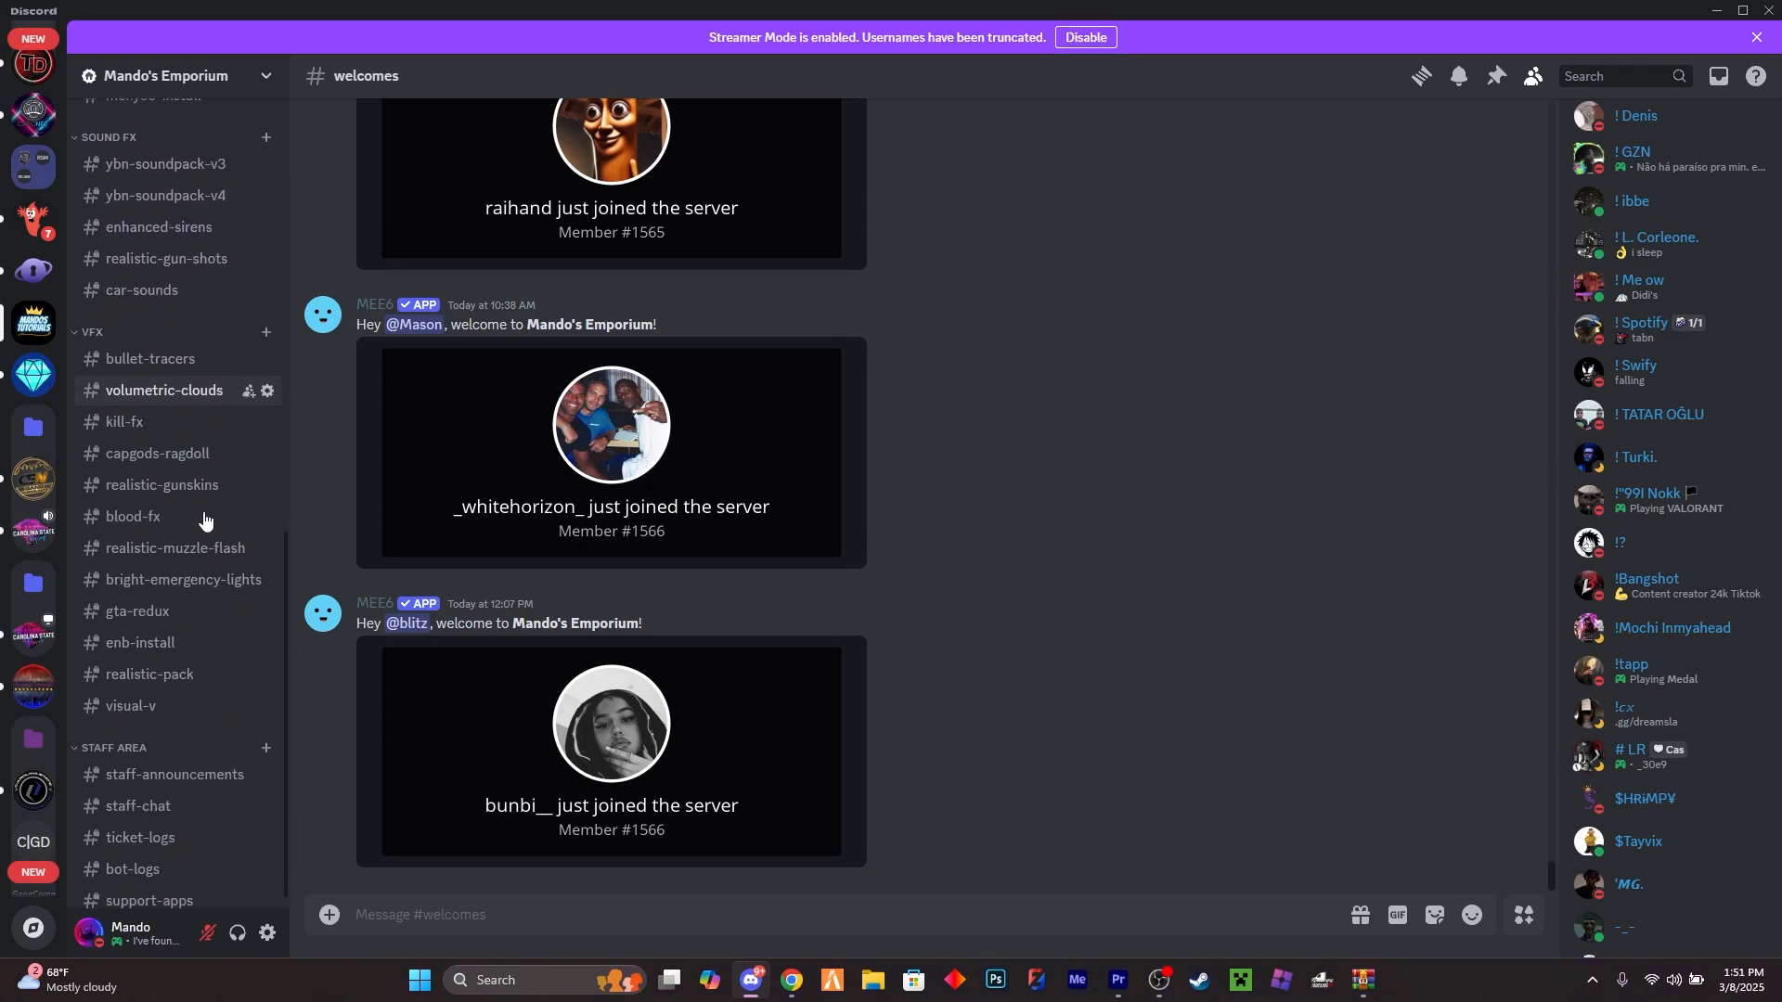
pyautogui.click(130, 706)
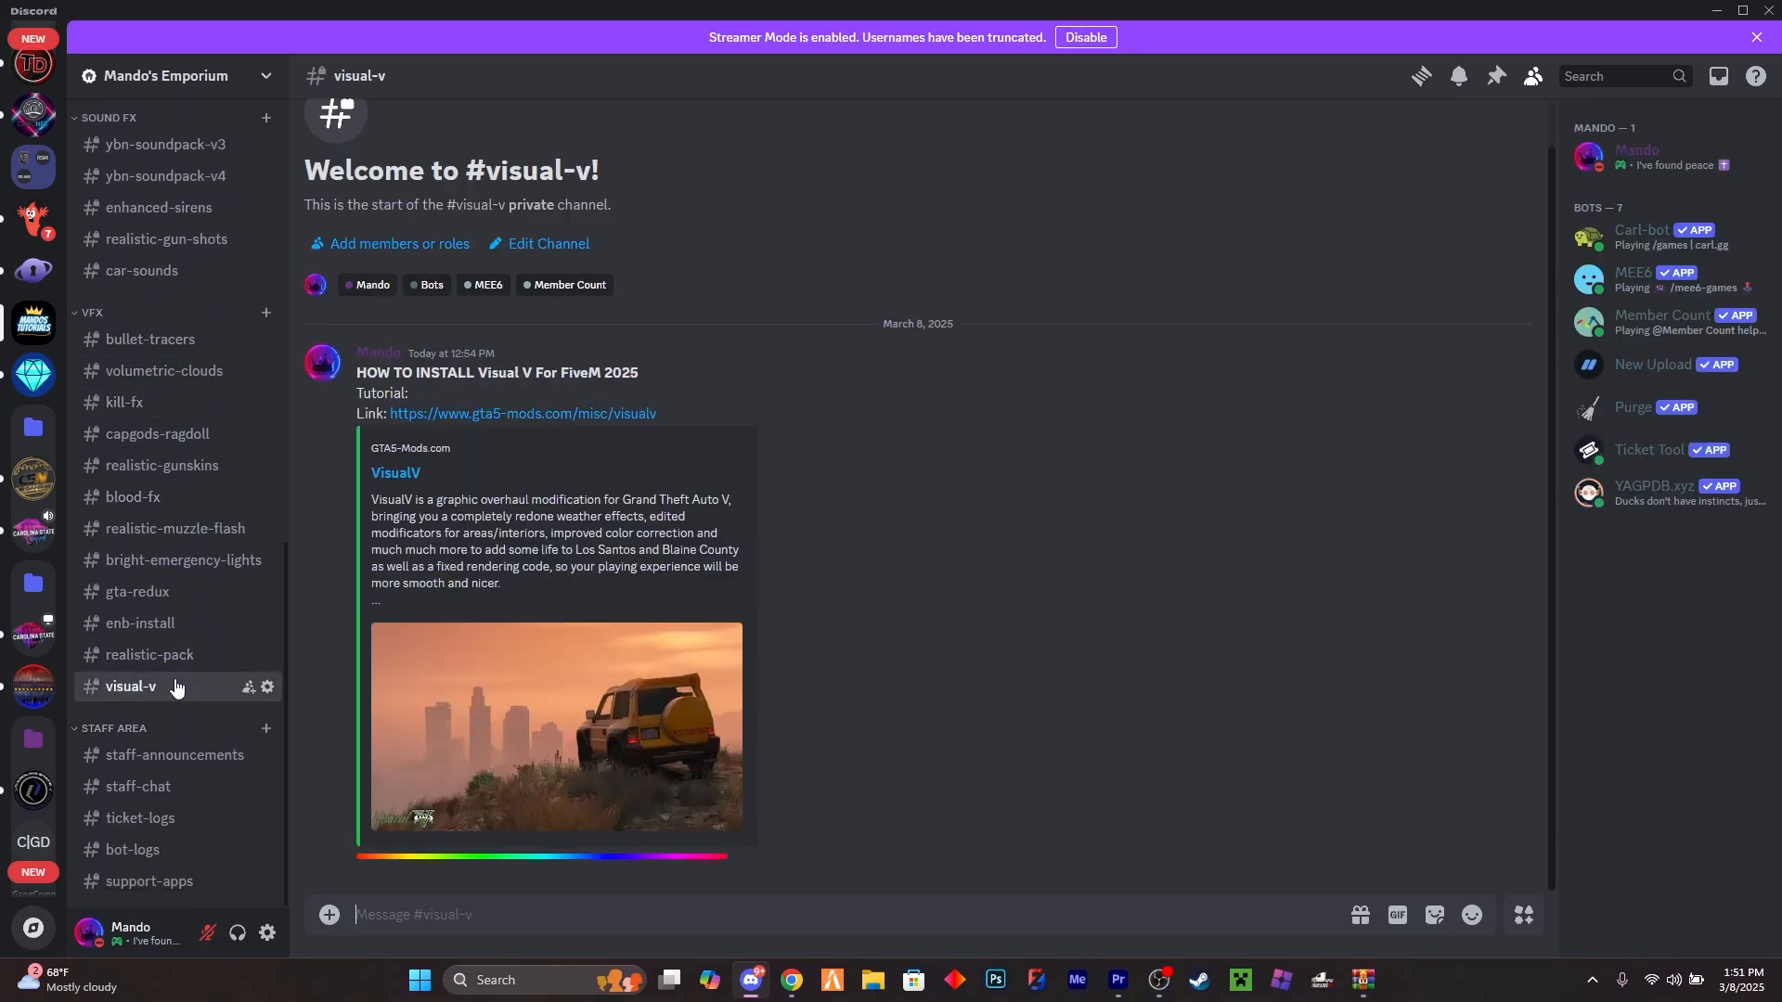
pyautogui.scroll(3)
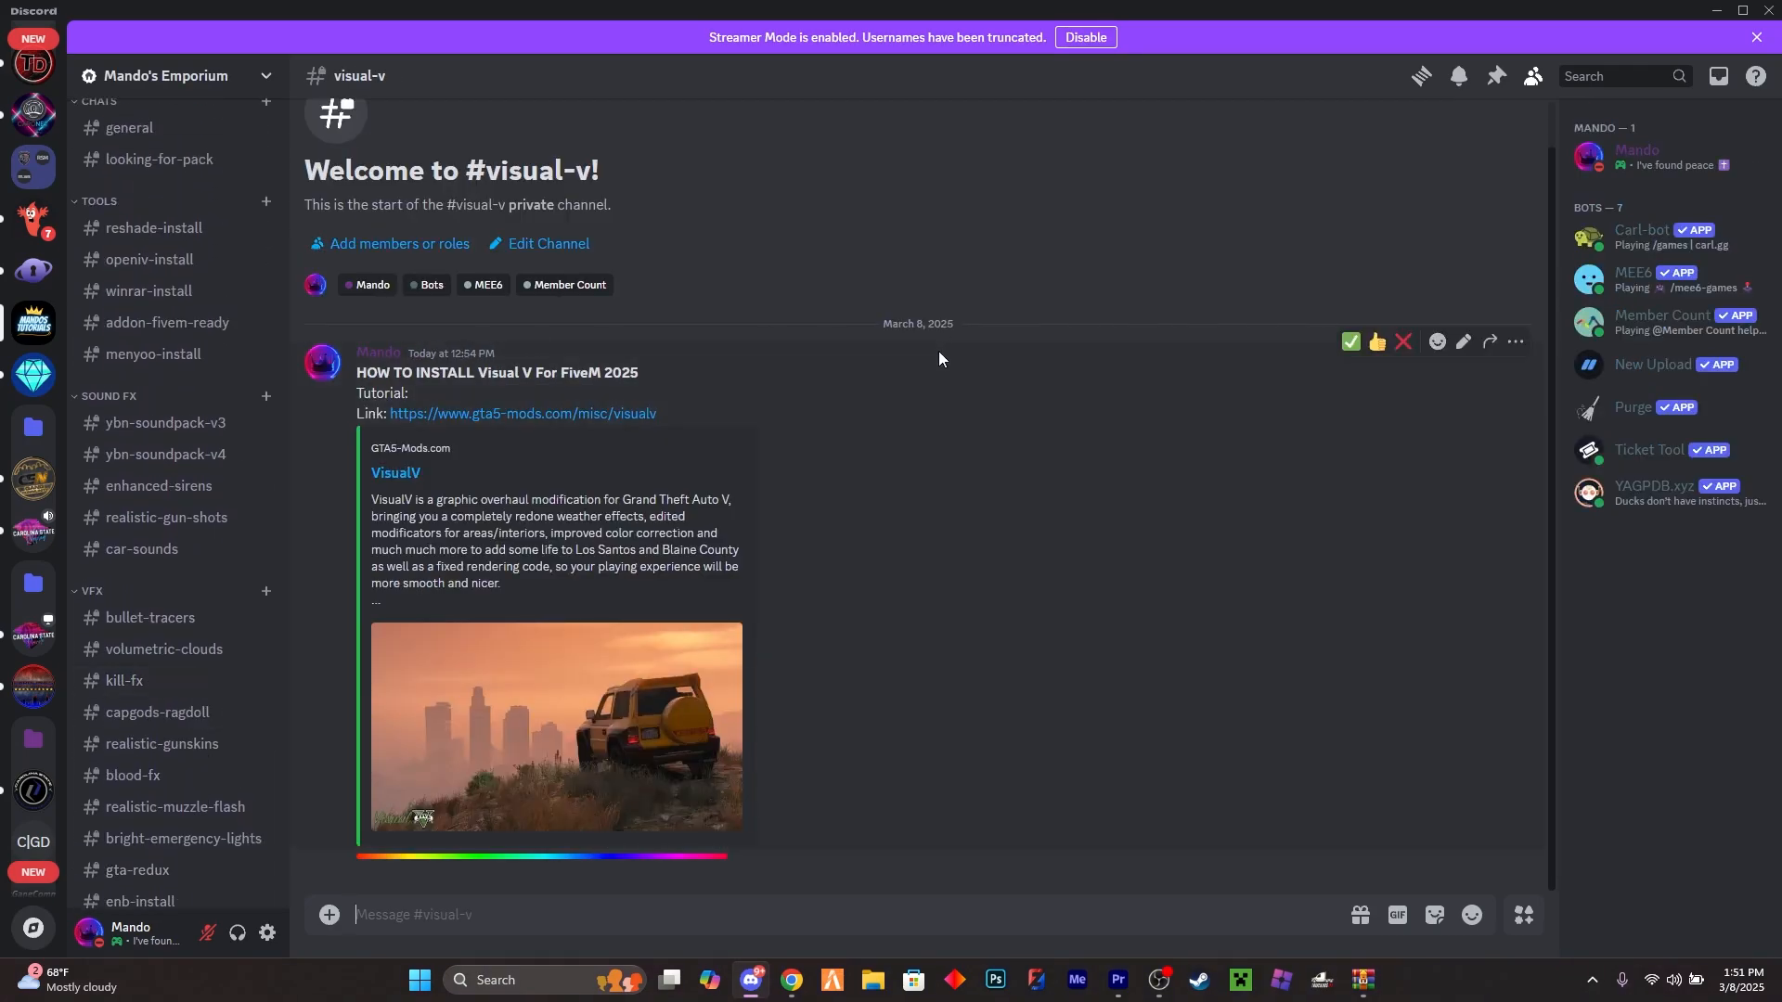
pyautogui.moveTo(760, 876)
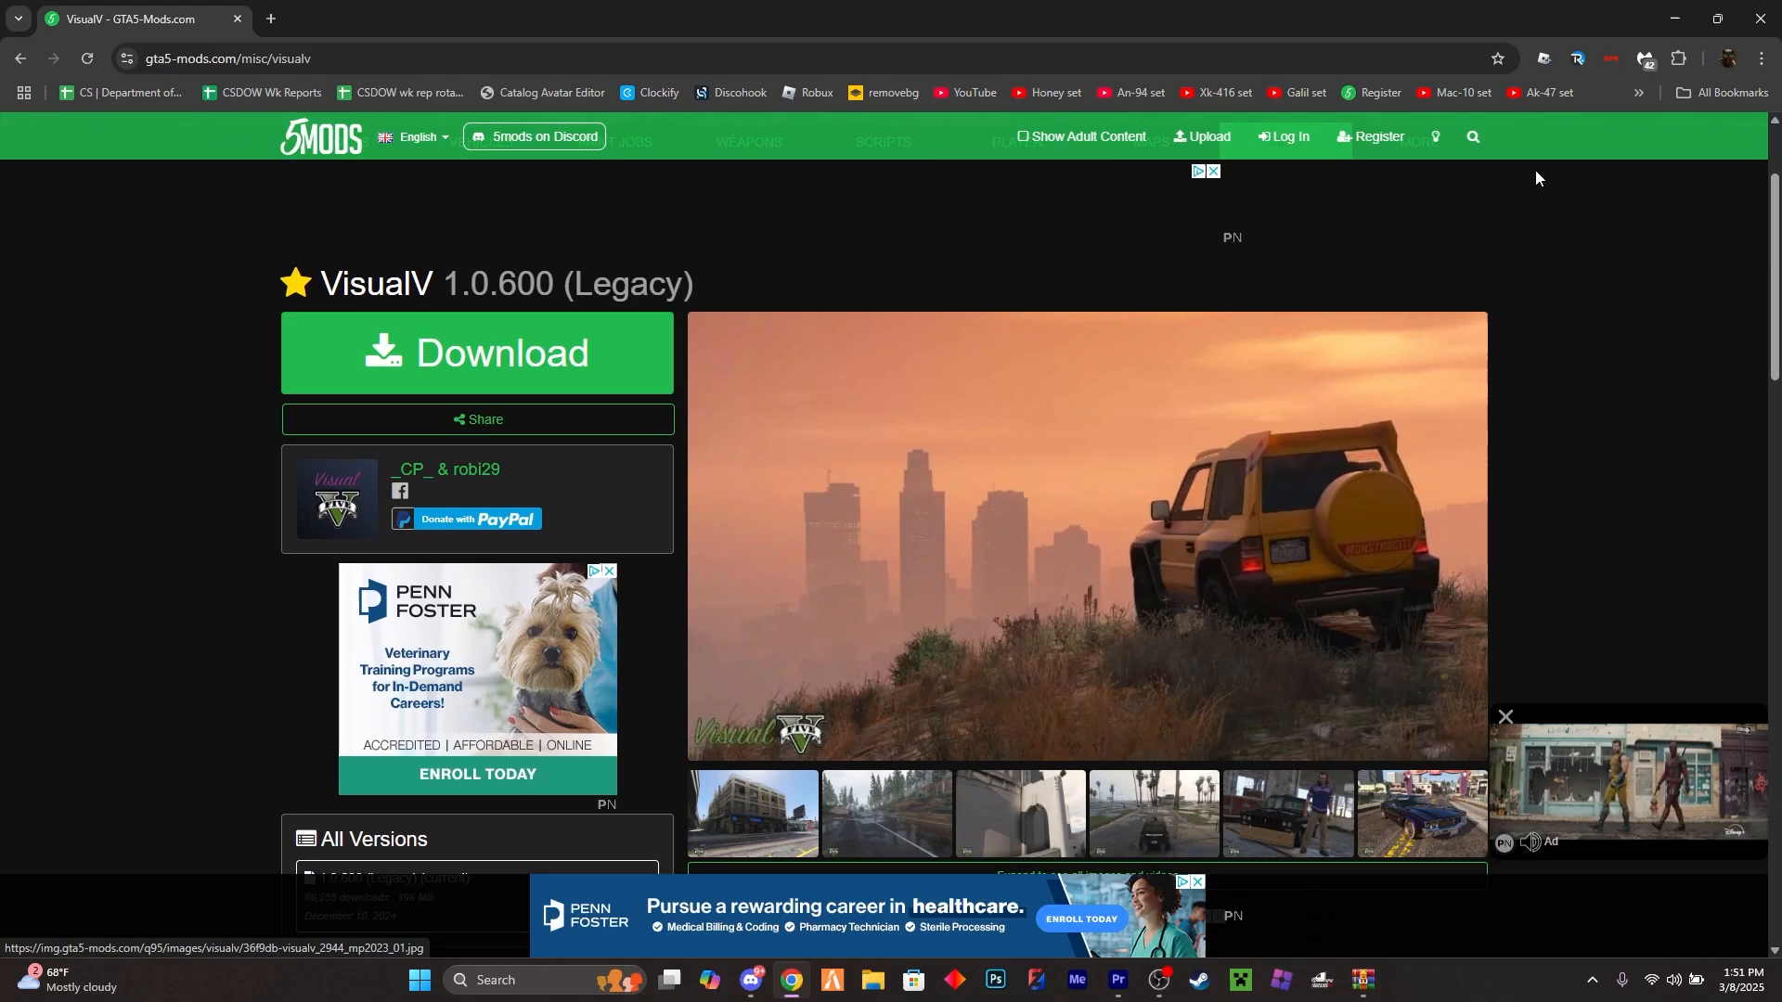
# View Chrome's downloaded files from the three-dot menu
pyautogui.click(1760, 58)
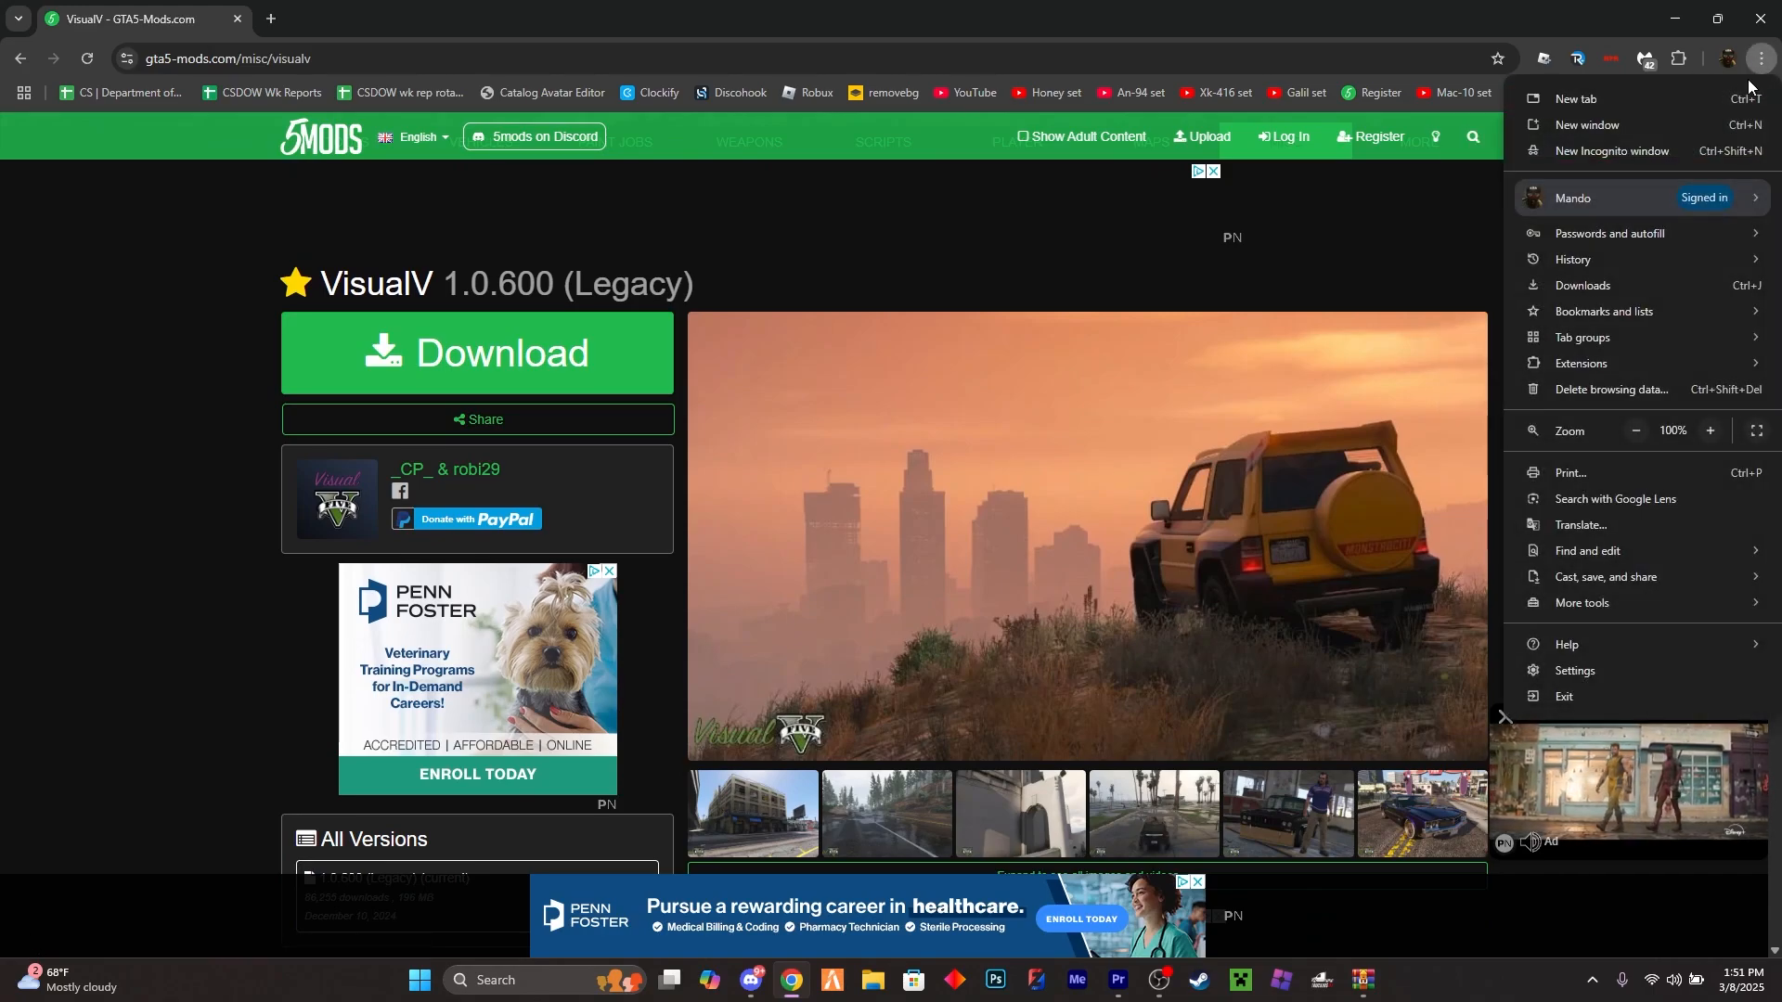
pyautogui.click(1584, 286)
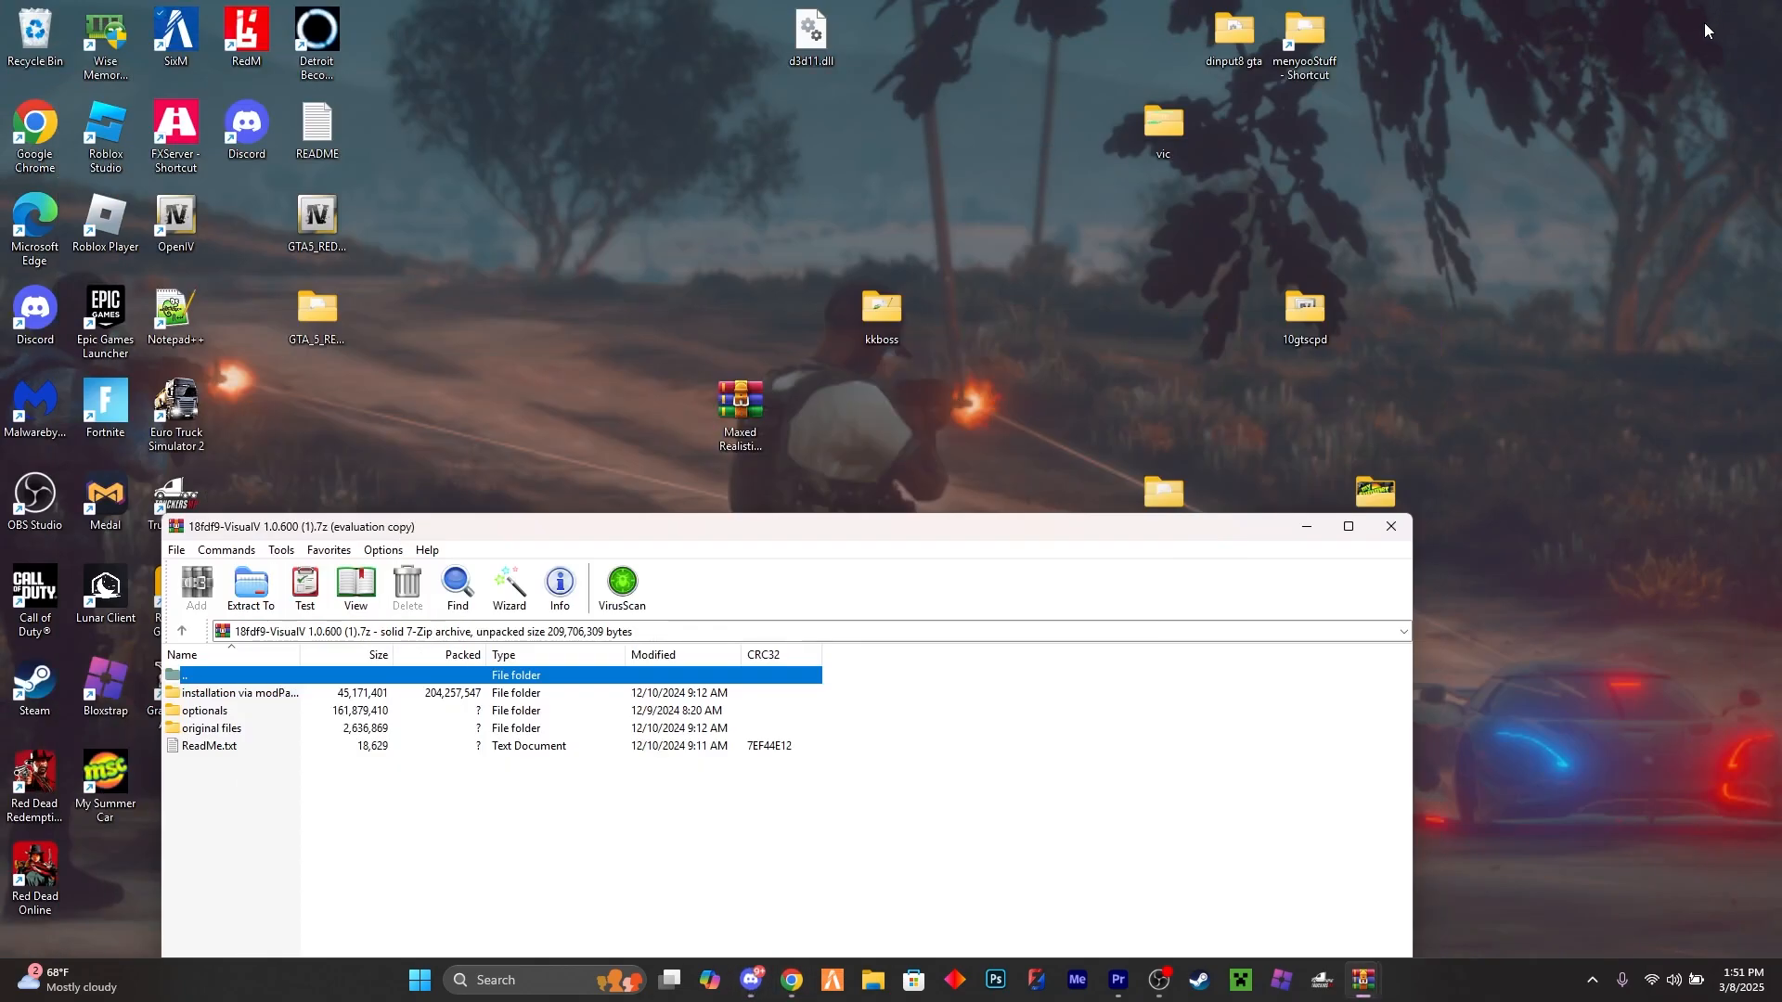
pyautogui.moveTo(350, 712)
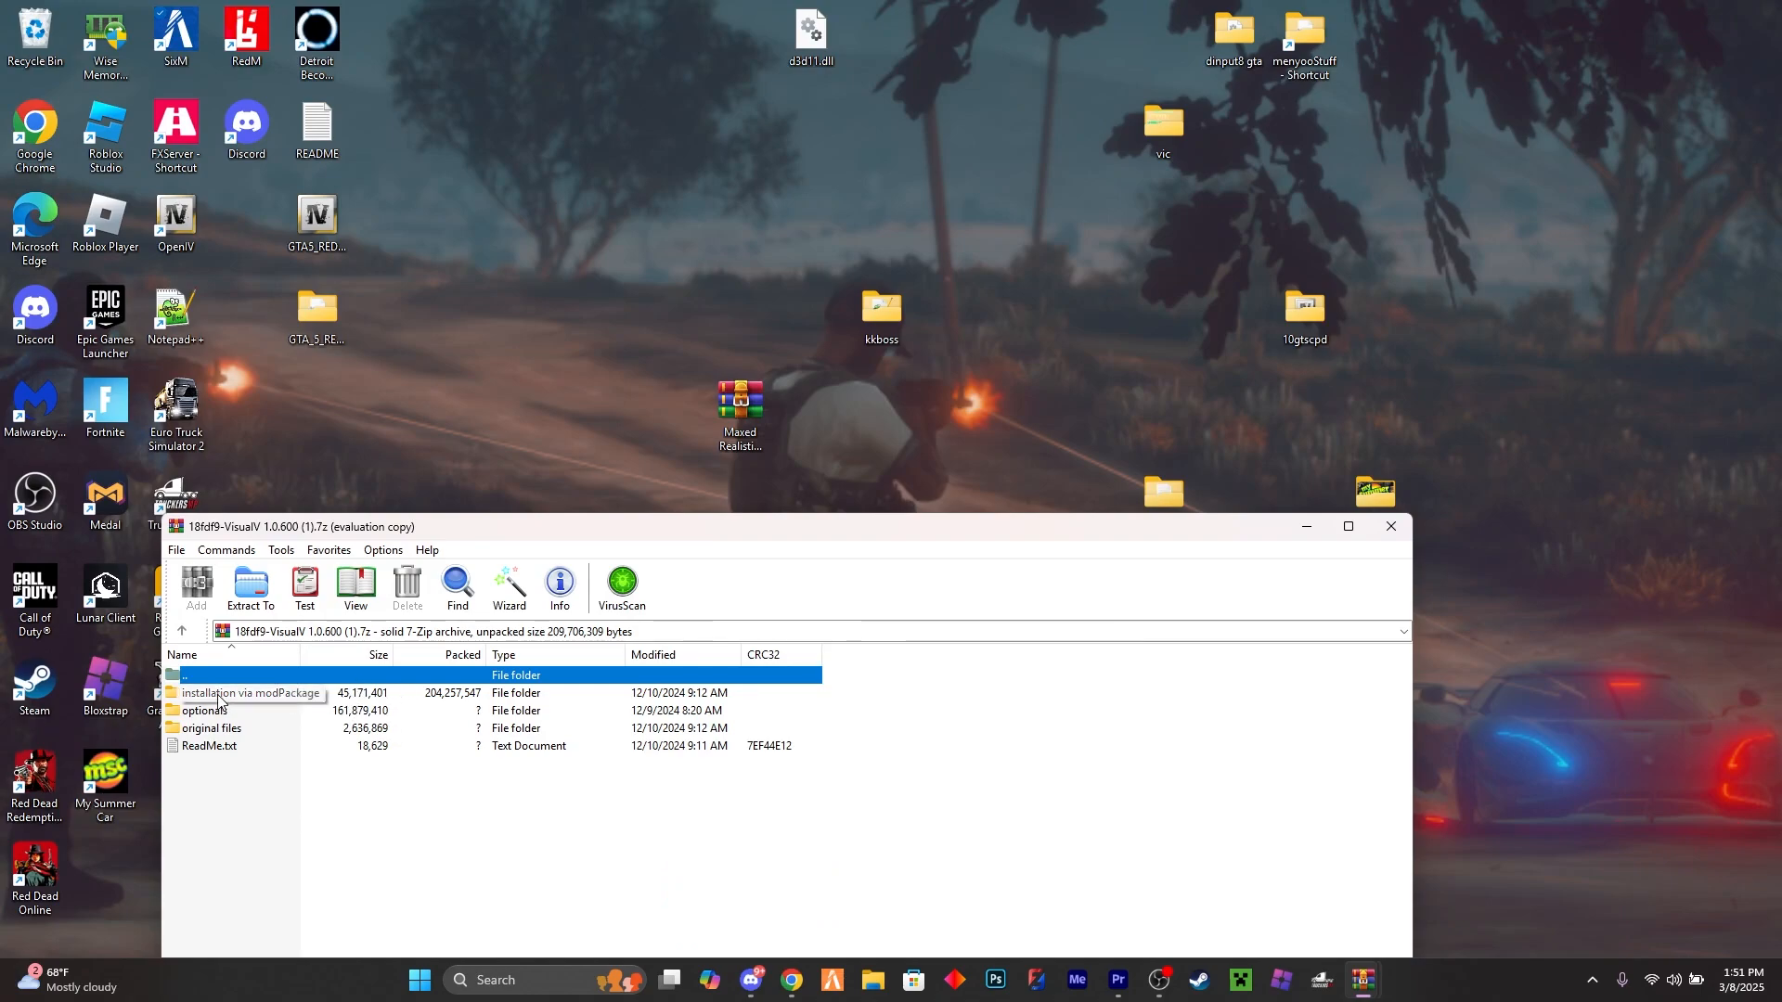
# Enter the 'installation via modPackage' folder so VisualV.oiv is listed
pyautogui.doubleClick(250, 693)
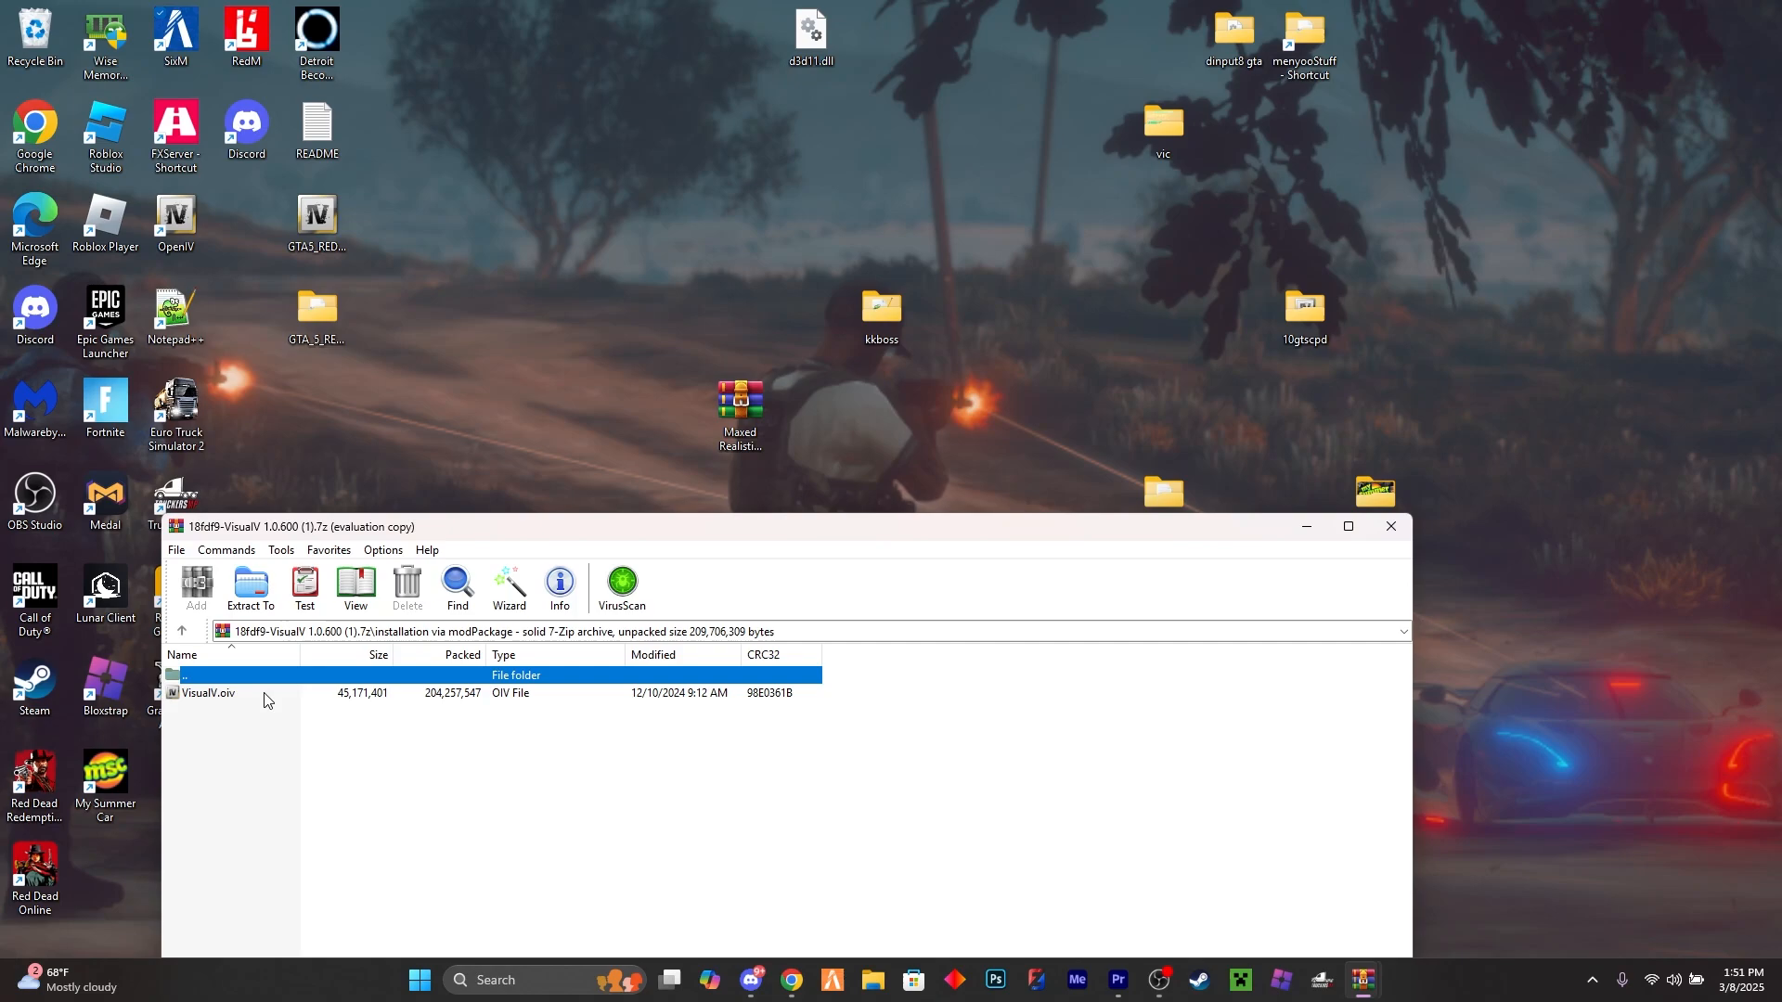
pyautogui.moveTo(294, 701)
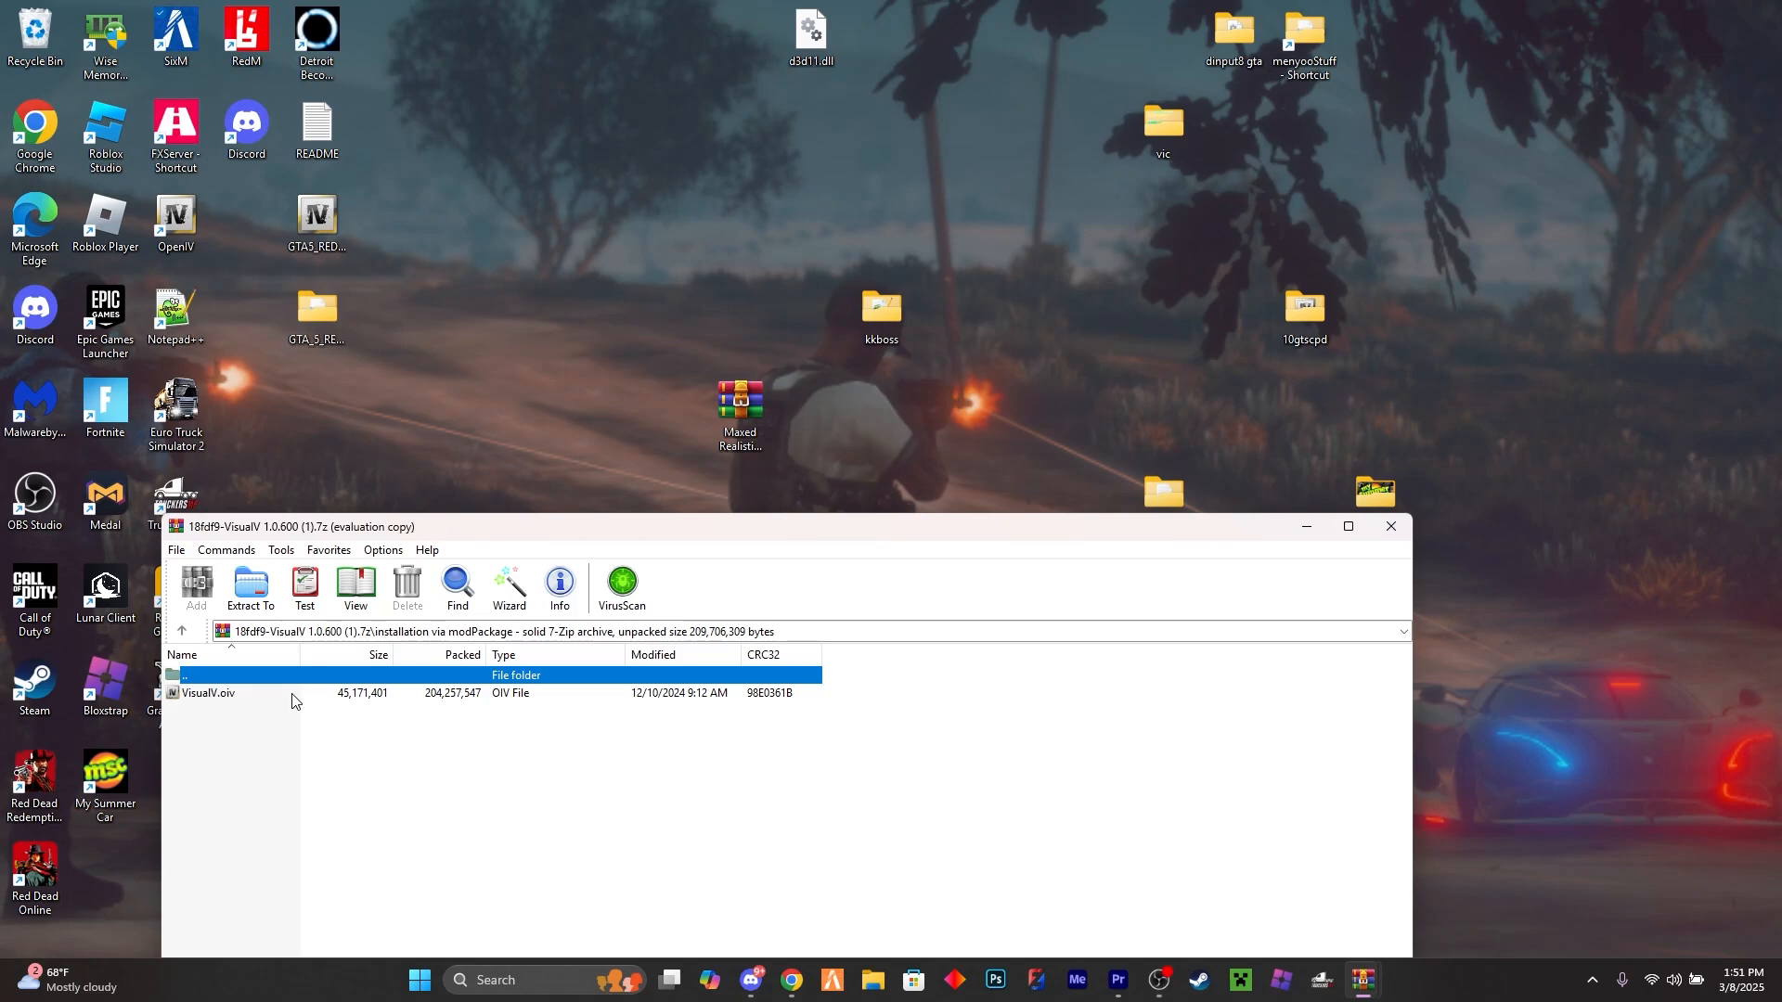
pyautogui.moveTo(276, 705)
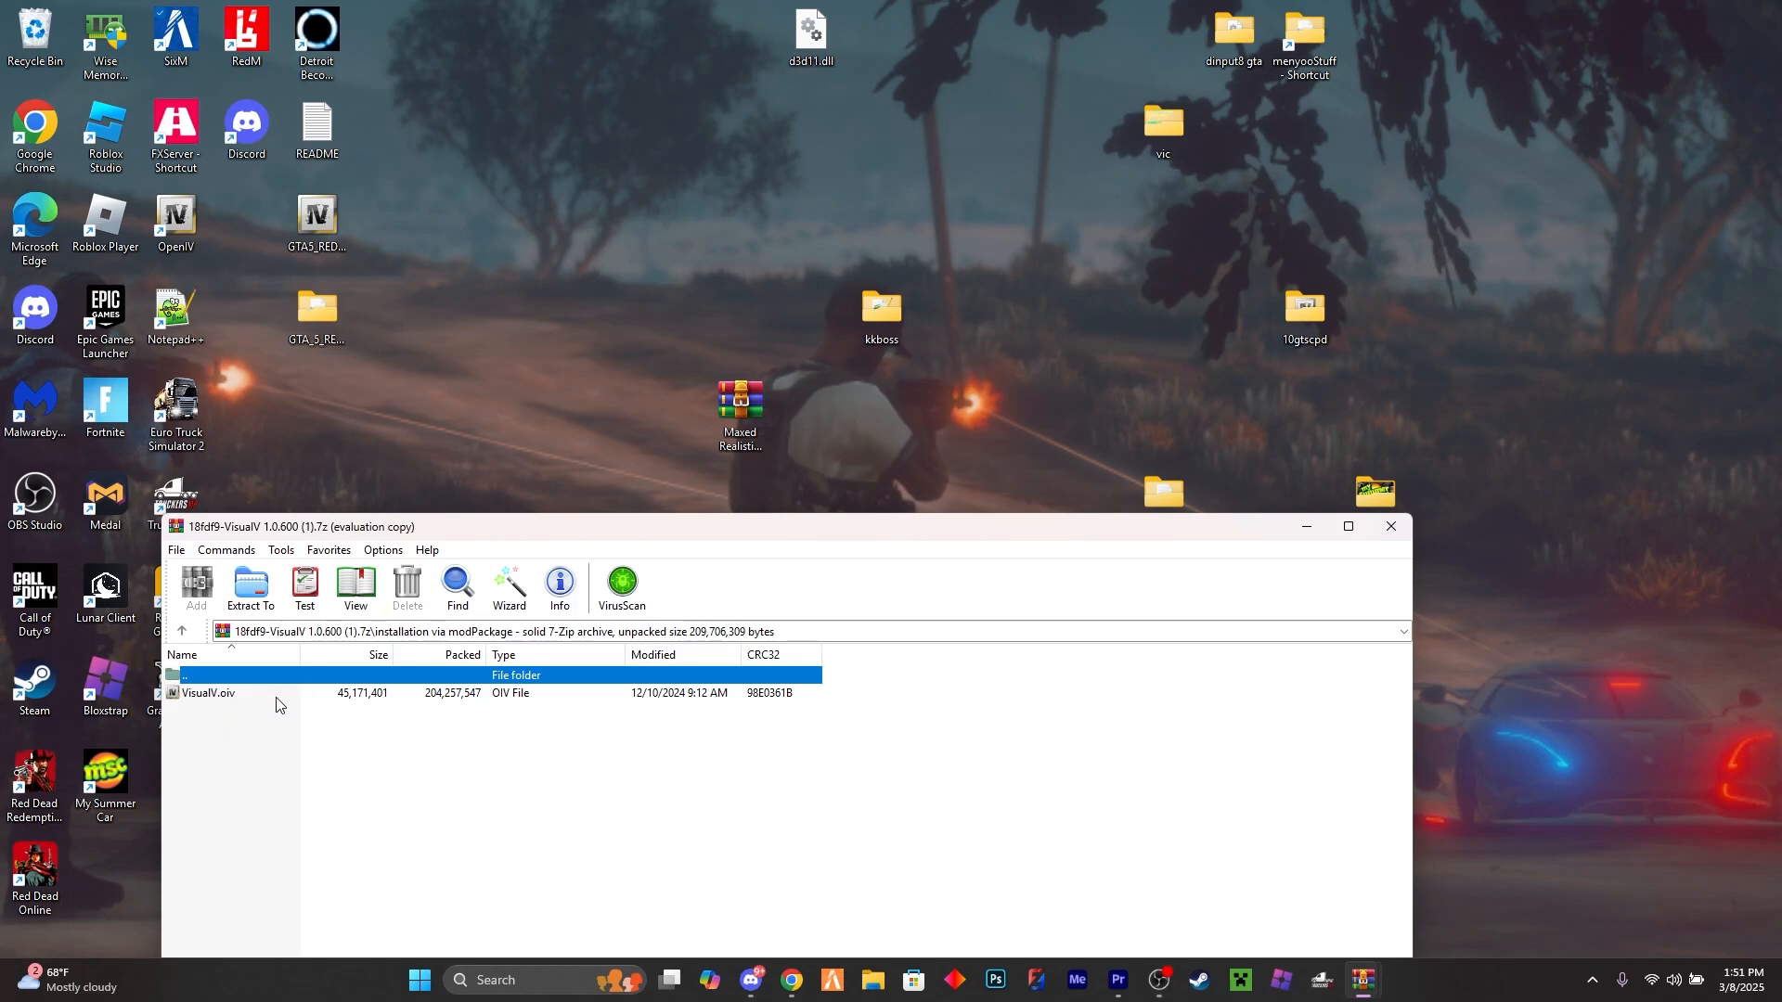
pyautogui.moveTo(265, 704)
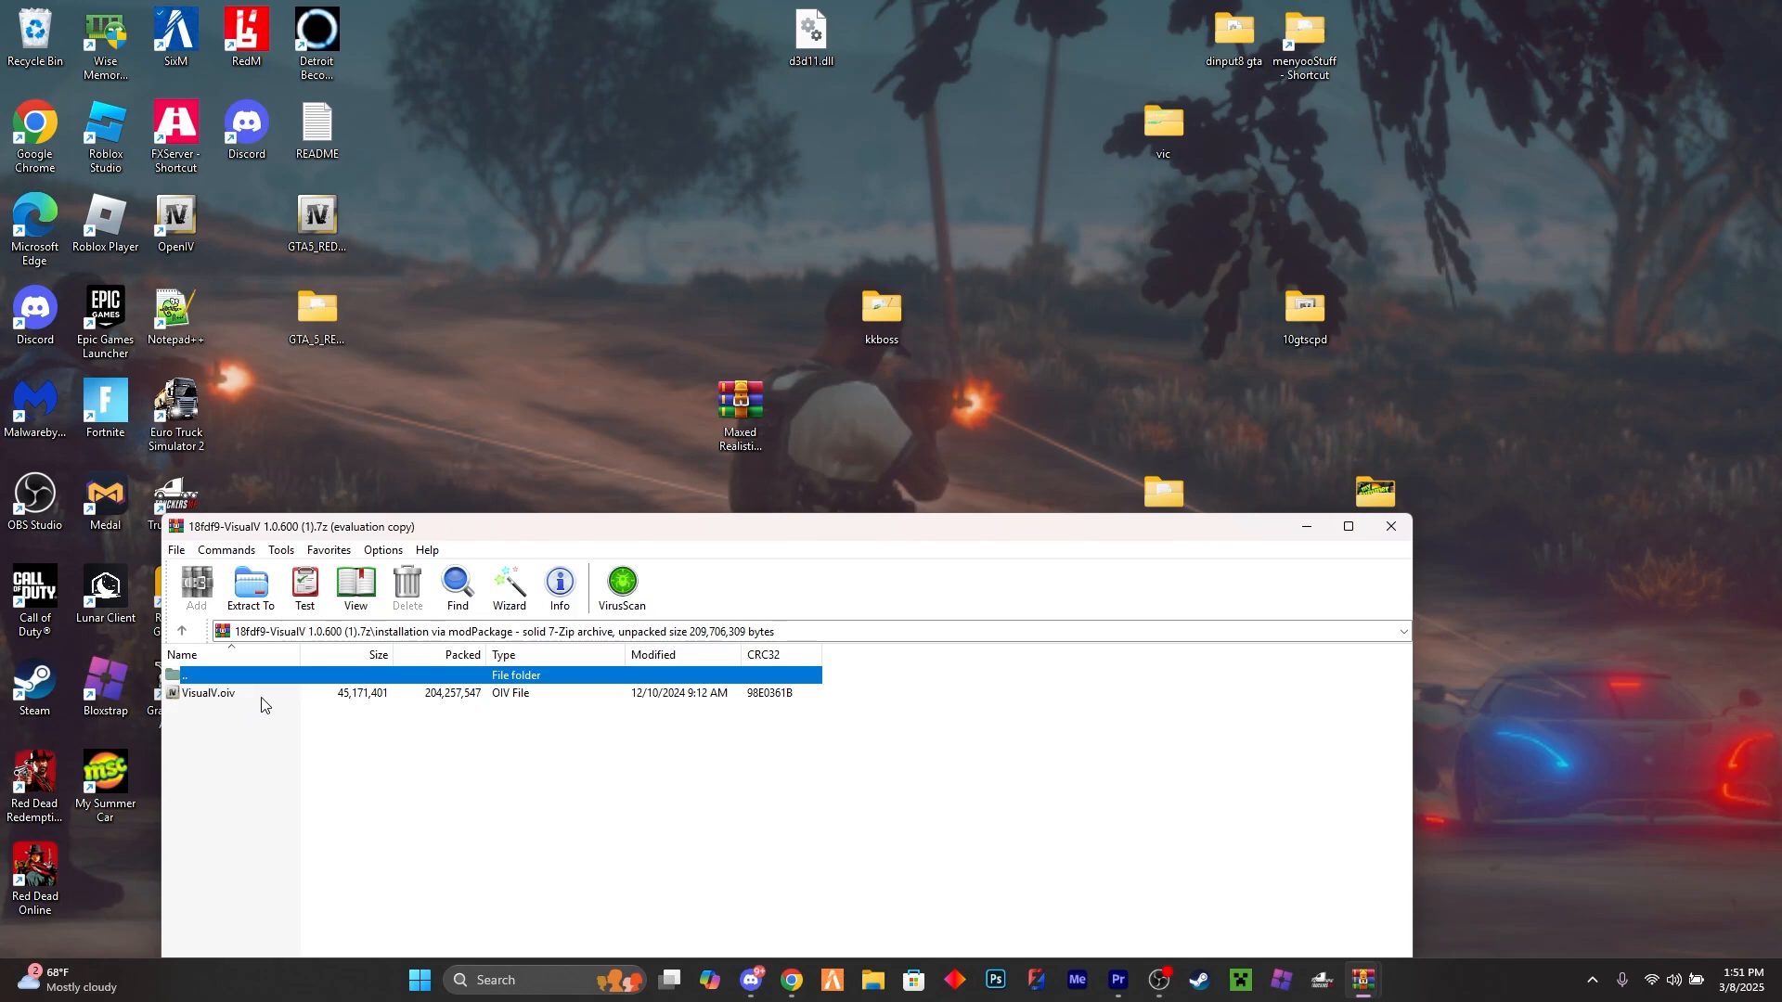
pyautogui.moveTo(1557, 631)
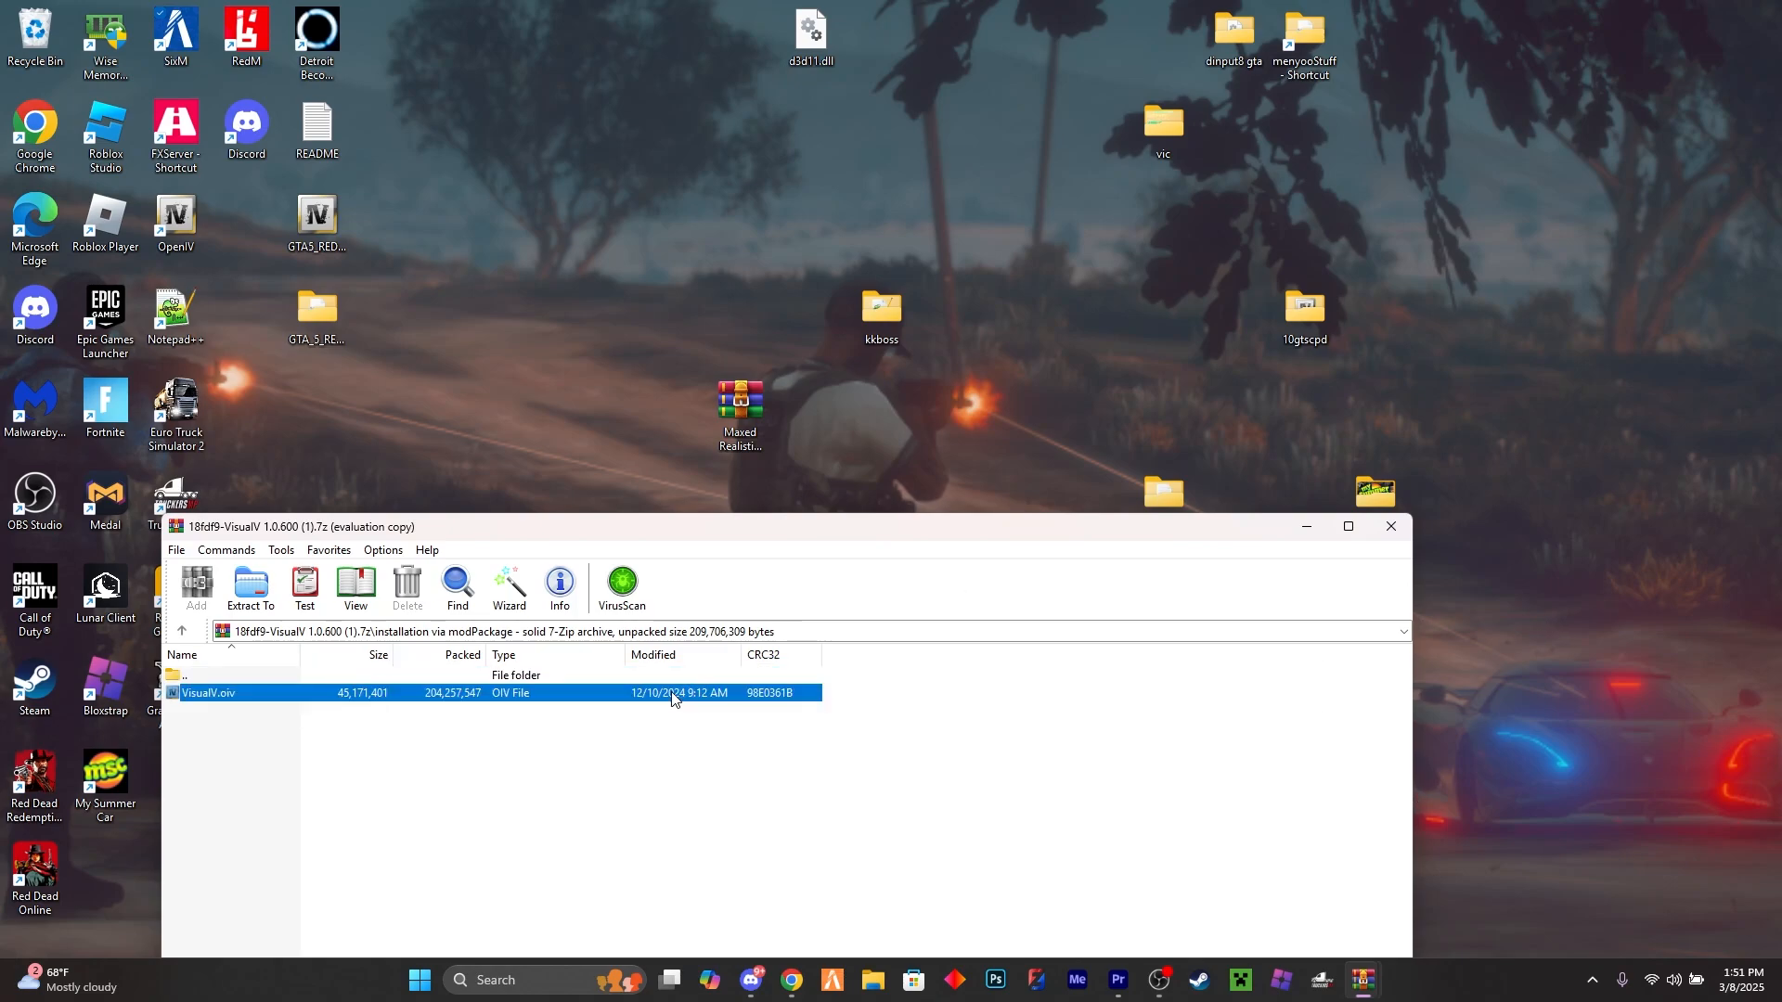
# Install VisualV.oiv into the mods folder via the package installer, then close the installer
pyautogui.doubleClick(208, 692)
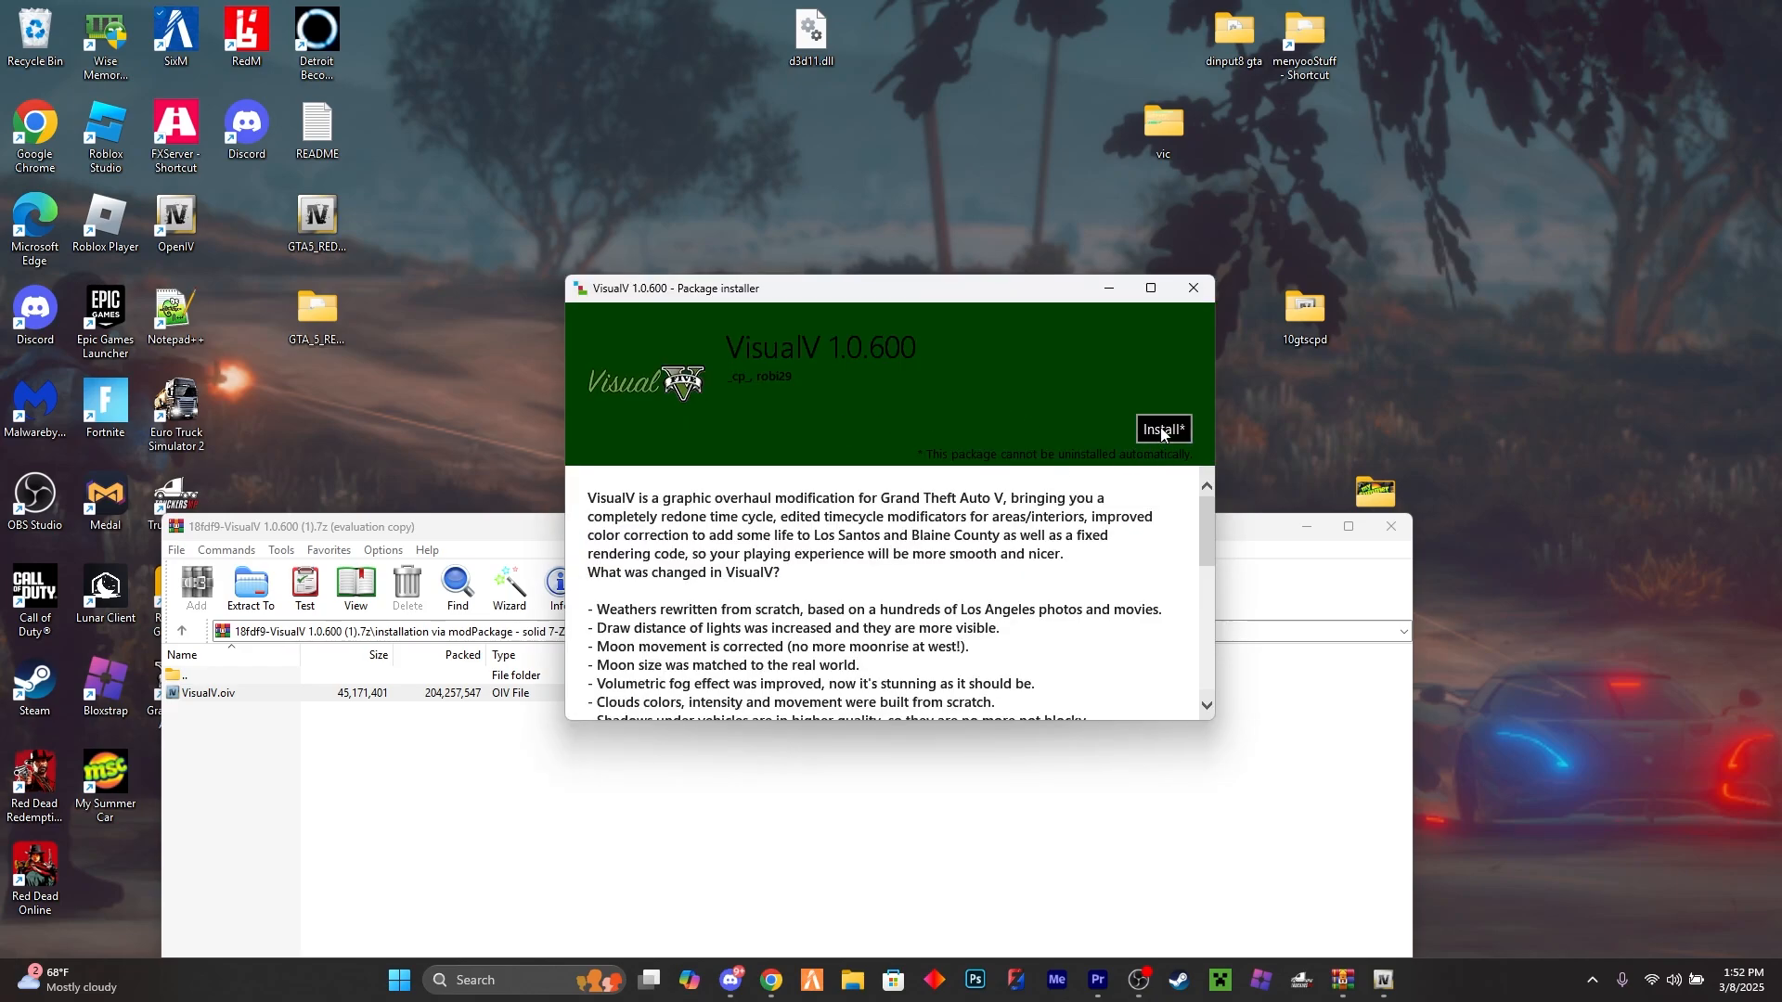
pyautogui.click(1160, 429)
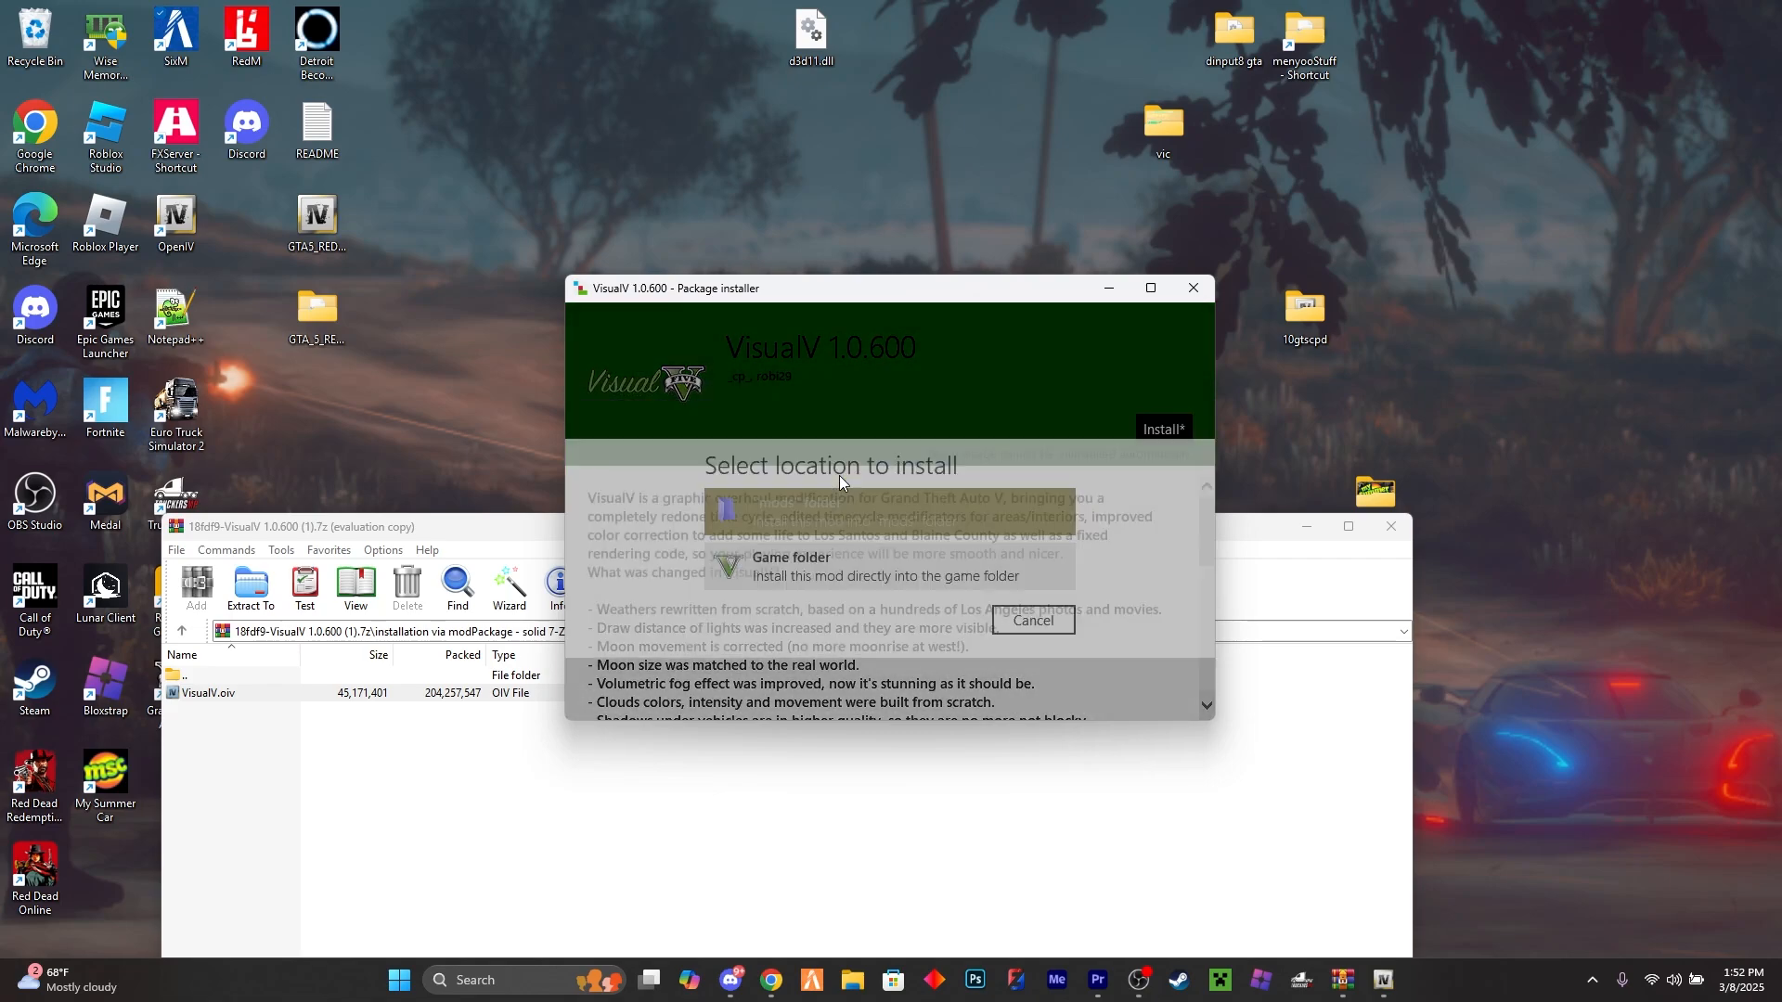
pyautogui.click(884, 568)
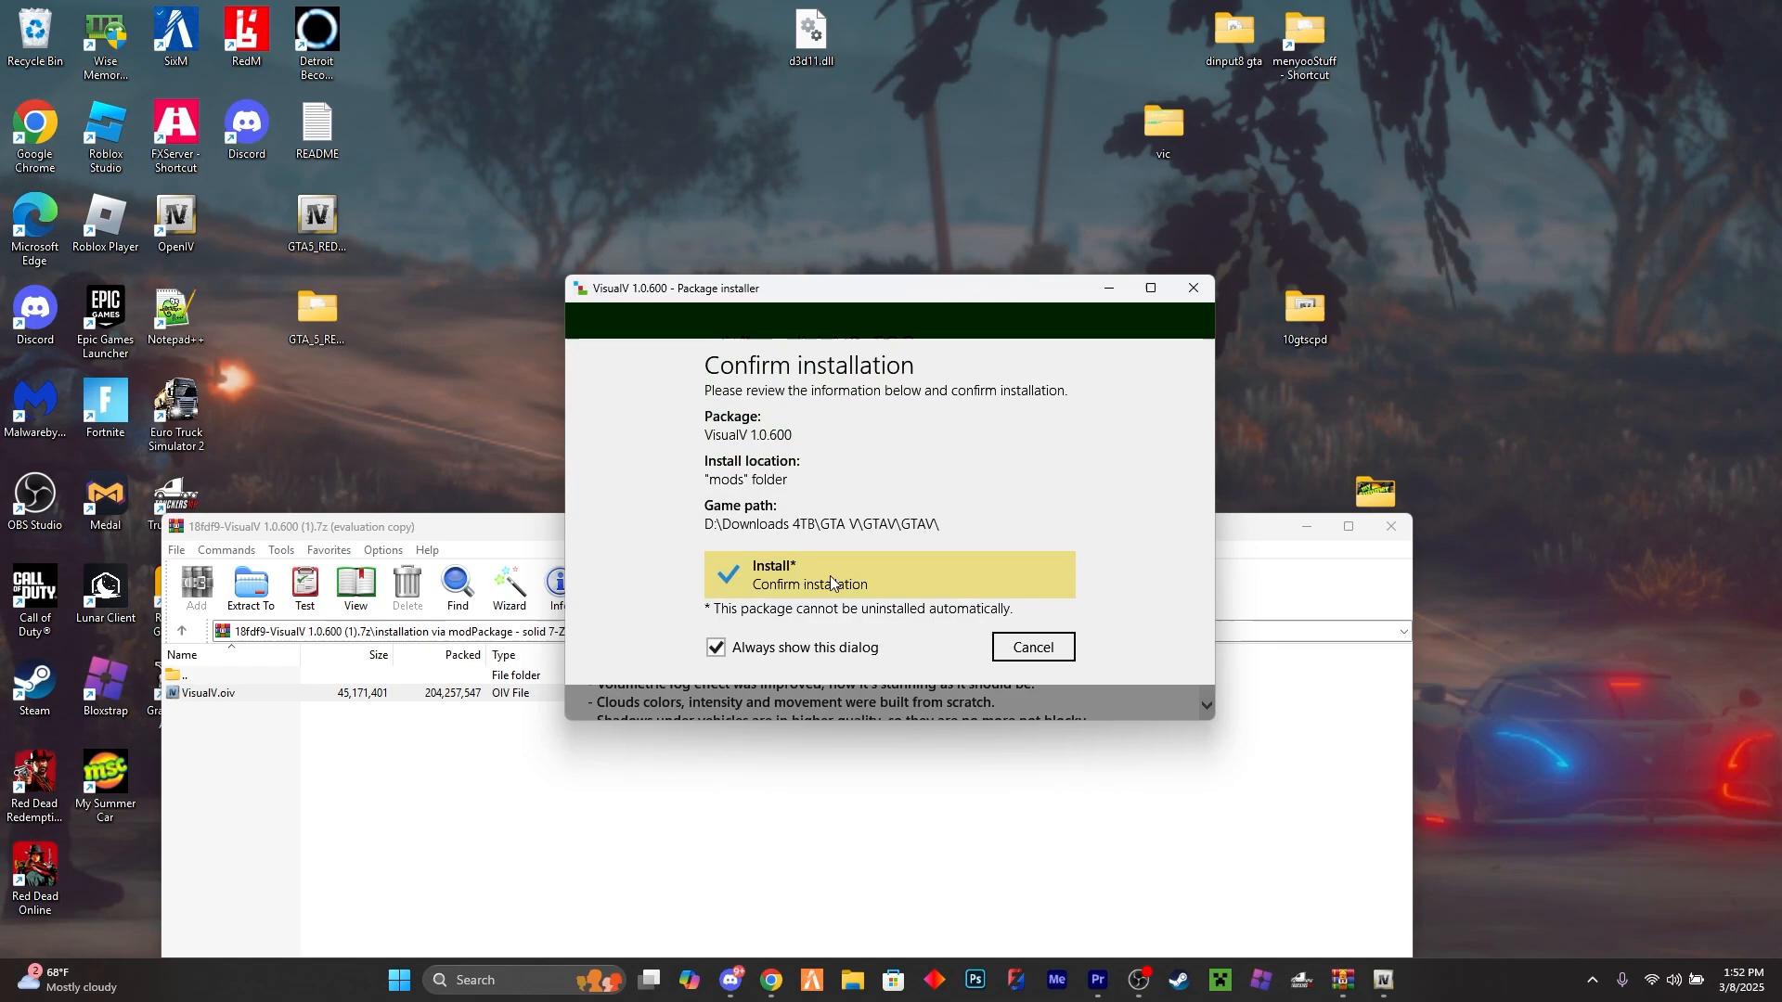
pyautogui.moveTo(1000, 443)
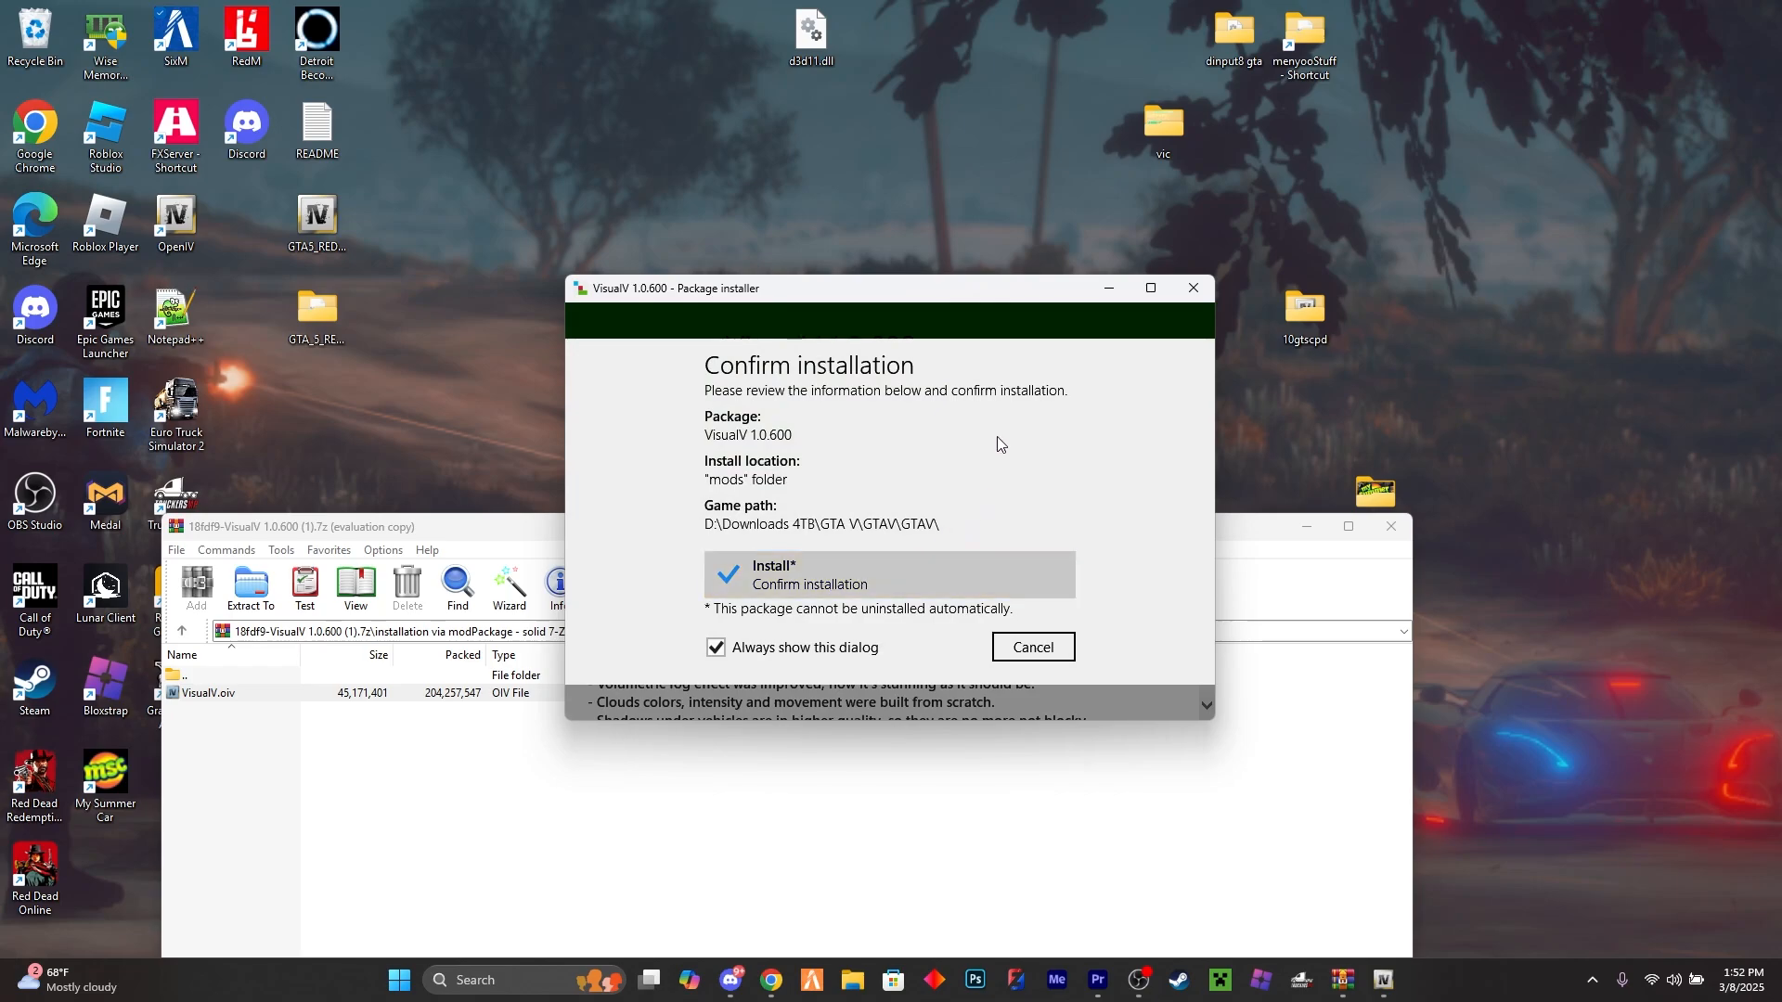
pyautogui.moveTo(1194, 289)
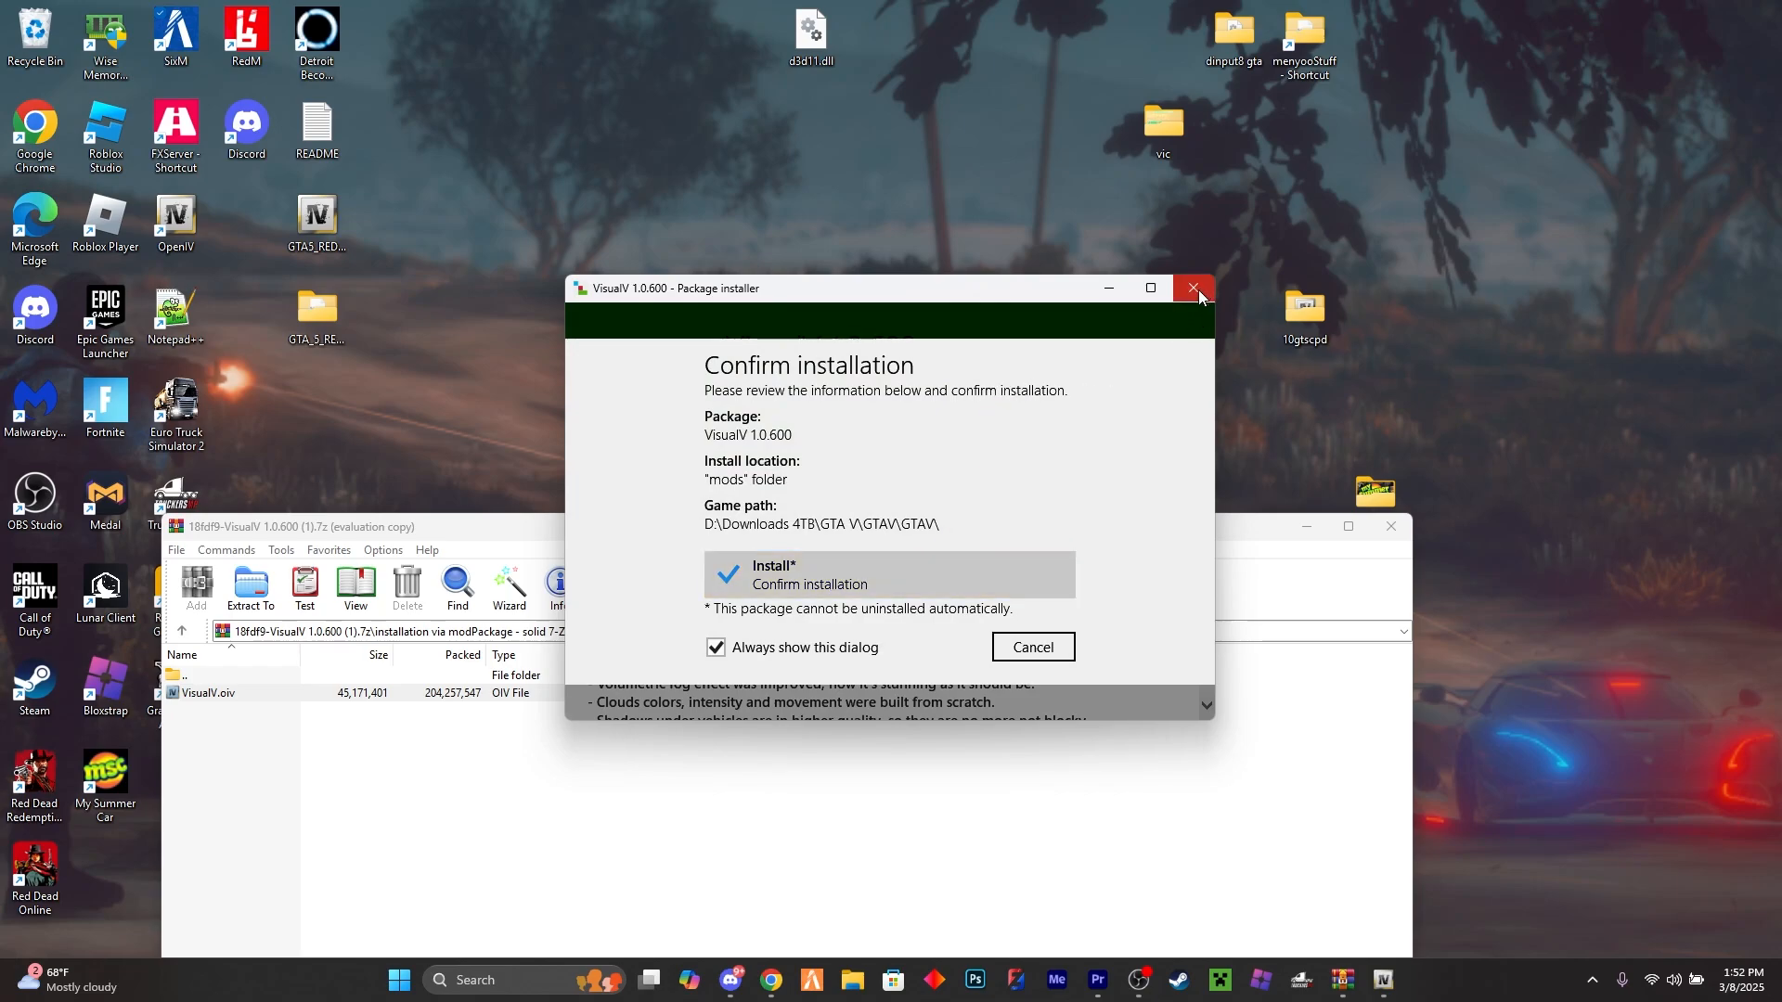
pyautogui.click(1191, 288)
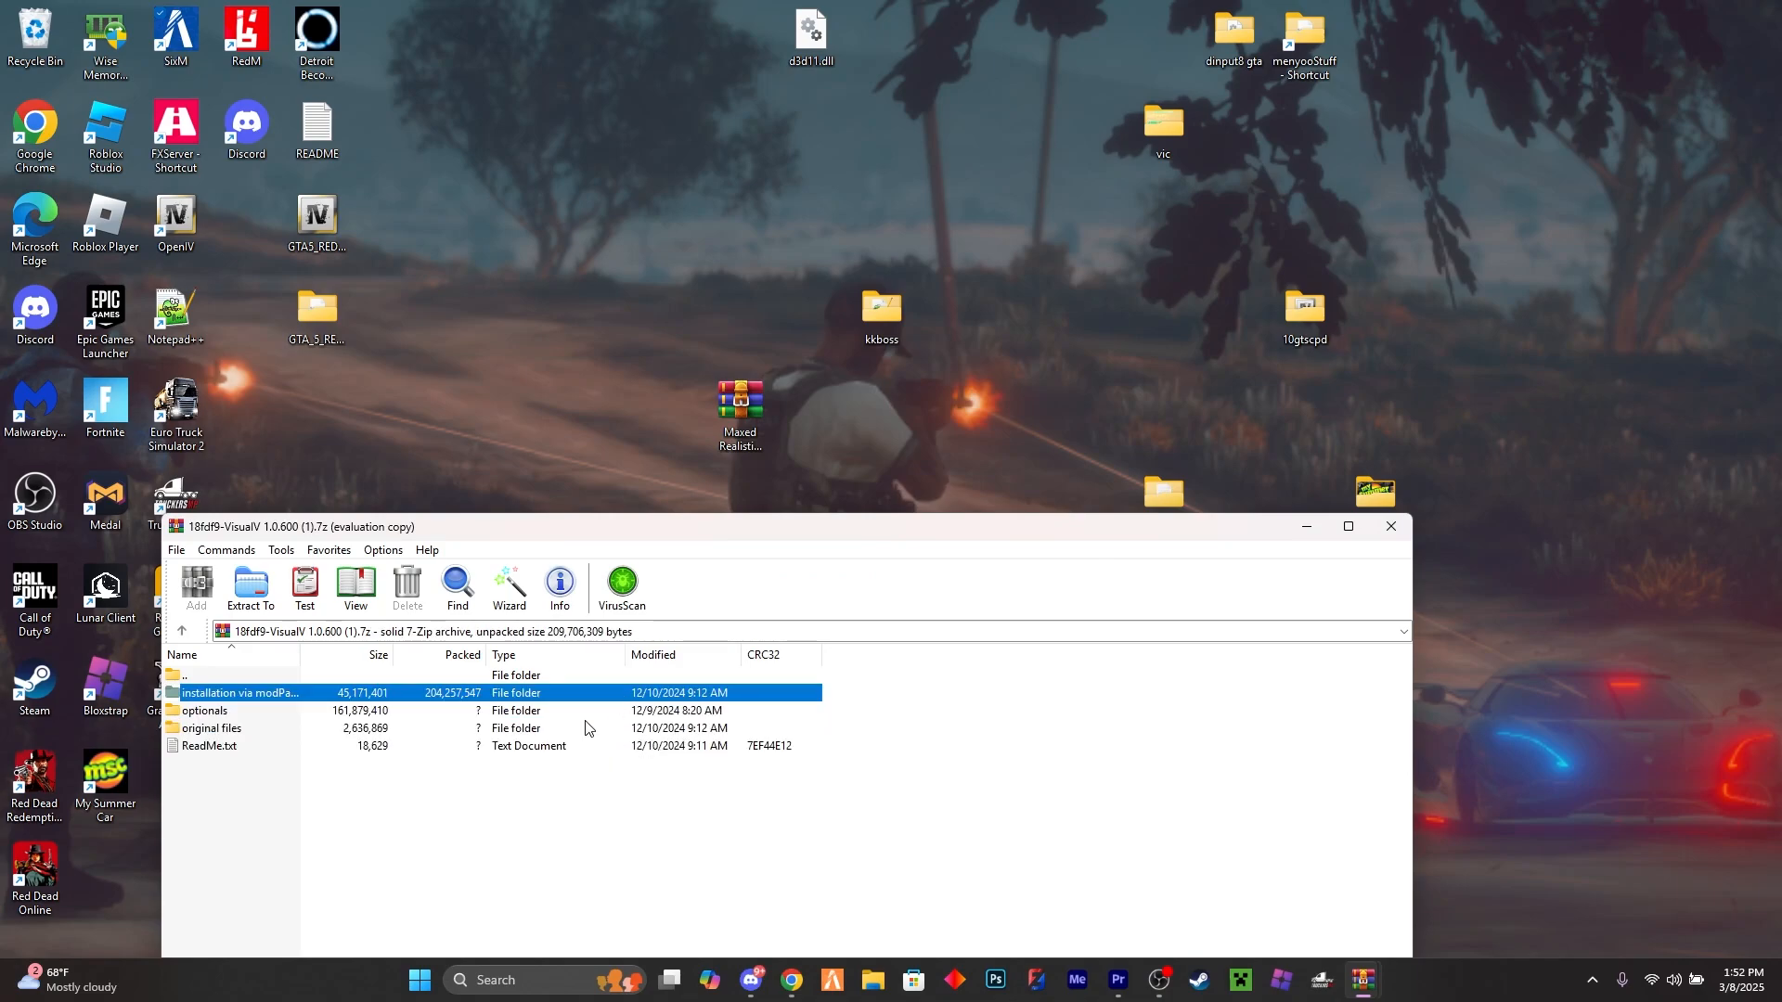
# Enter the optionals\ENB settings folder listing the enbseries and shader files
pyautogui.doubleClick(204, 711)
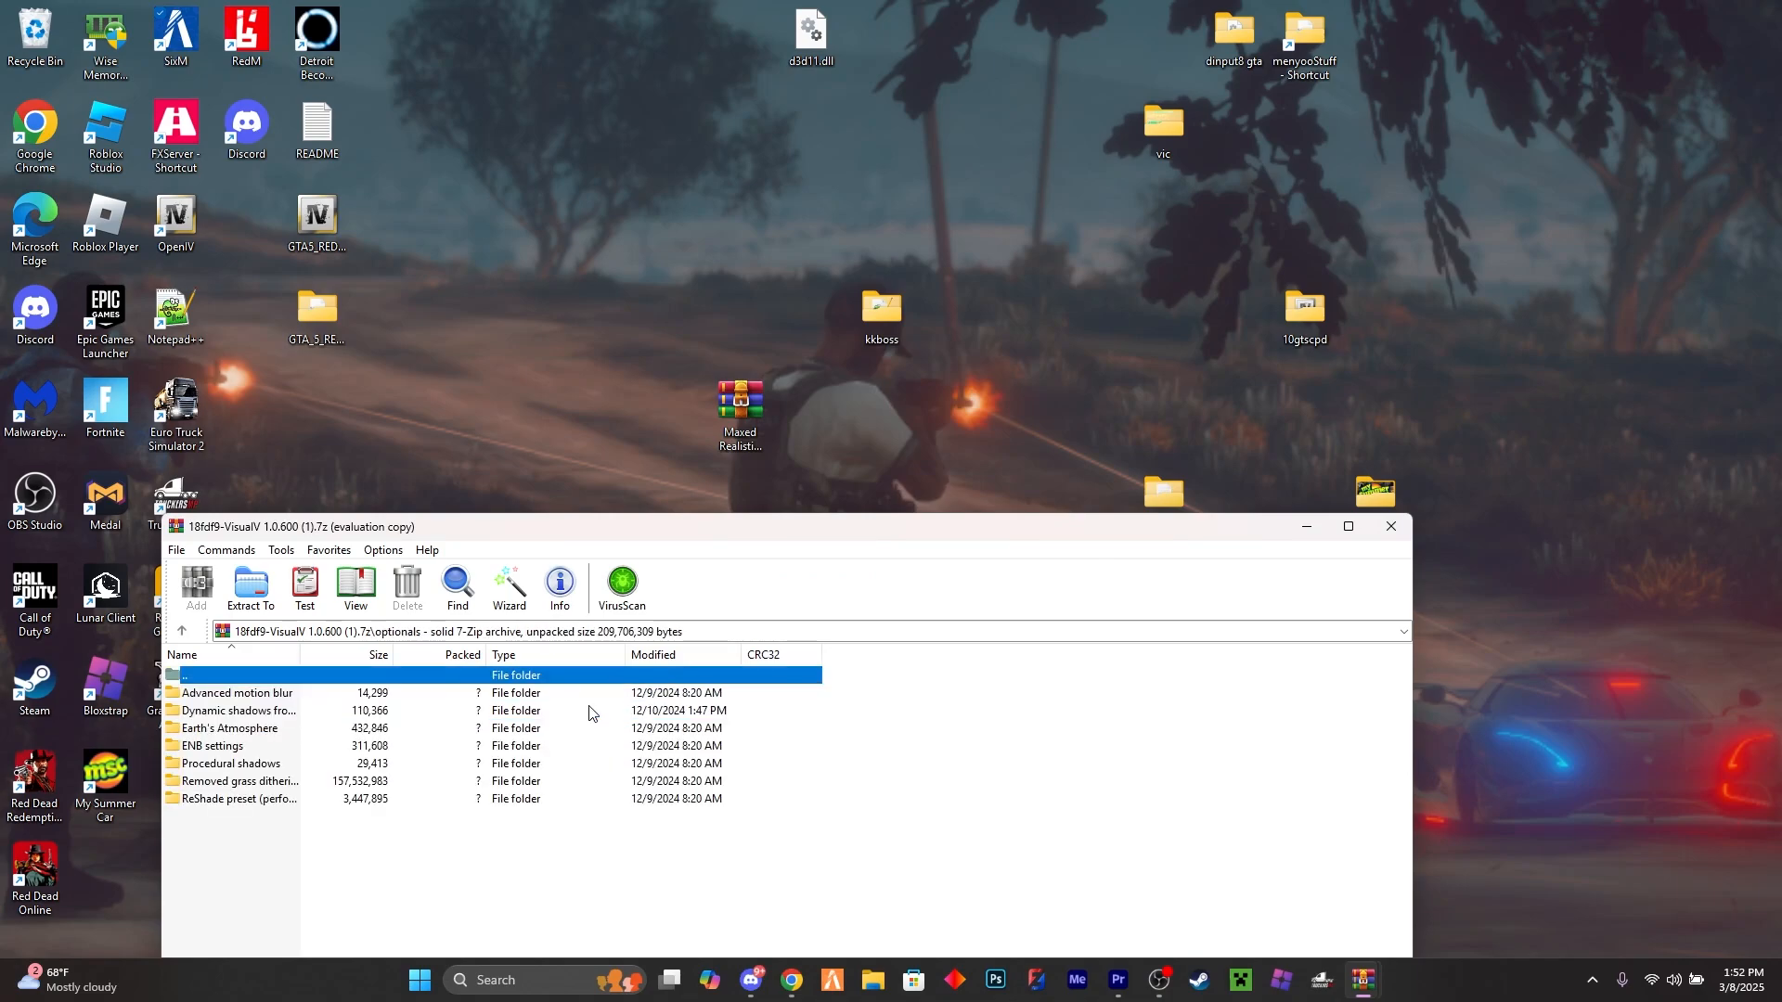
pyautogui.moveTo(282, 743)
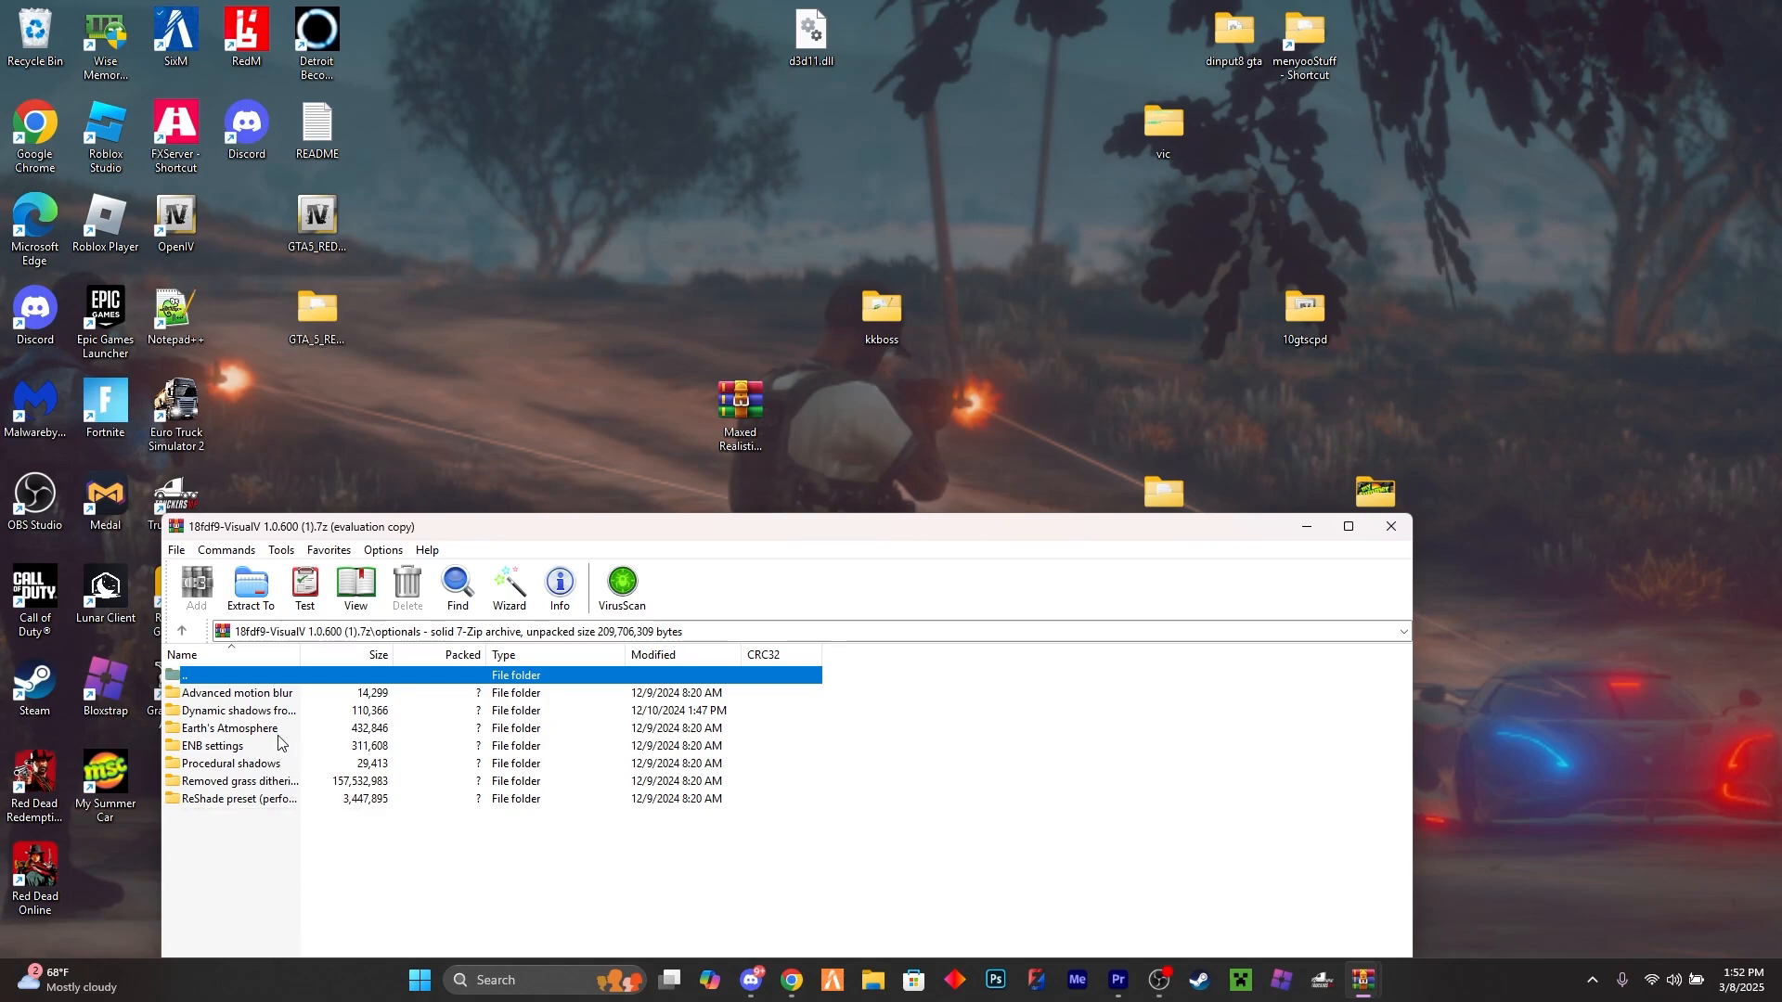
pyautogui.doubleClick(210, 747)
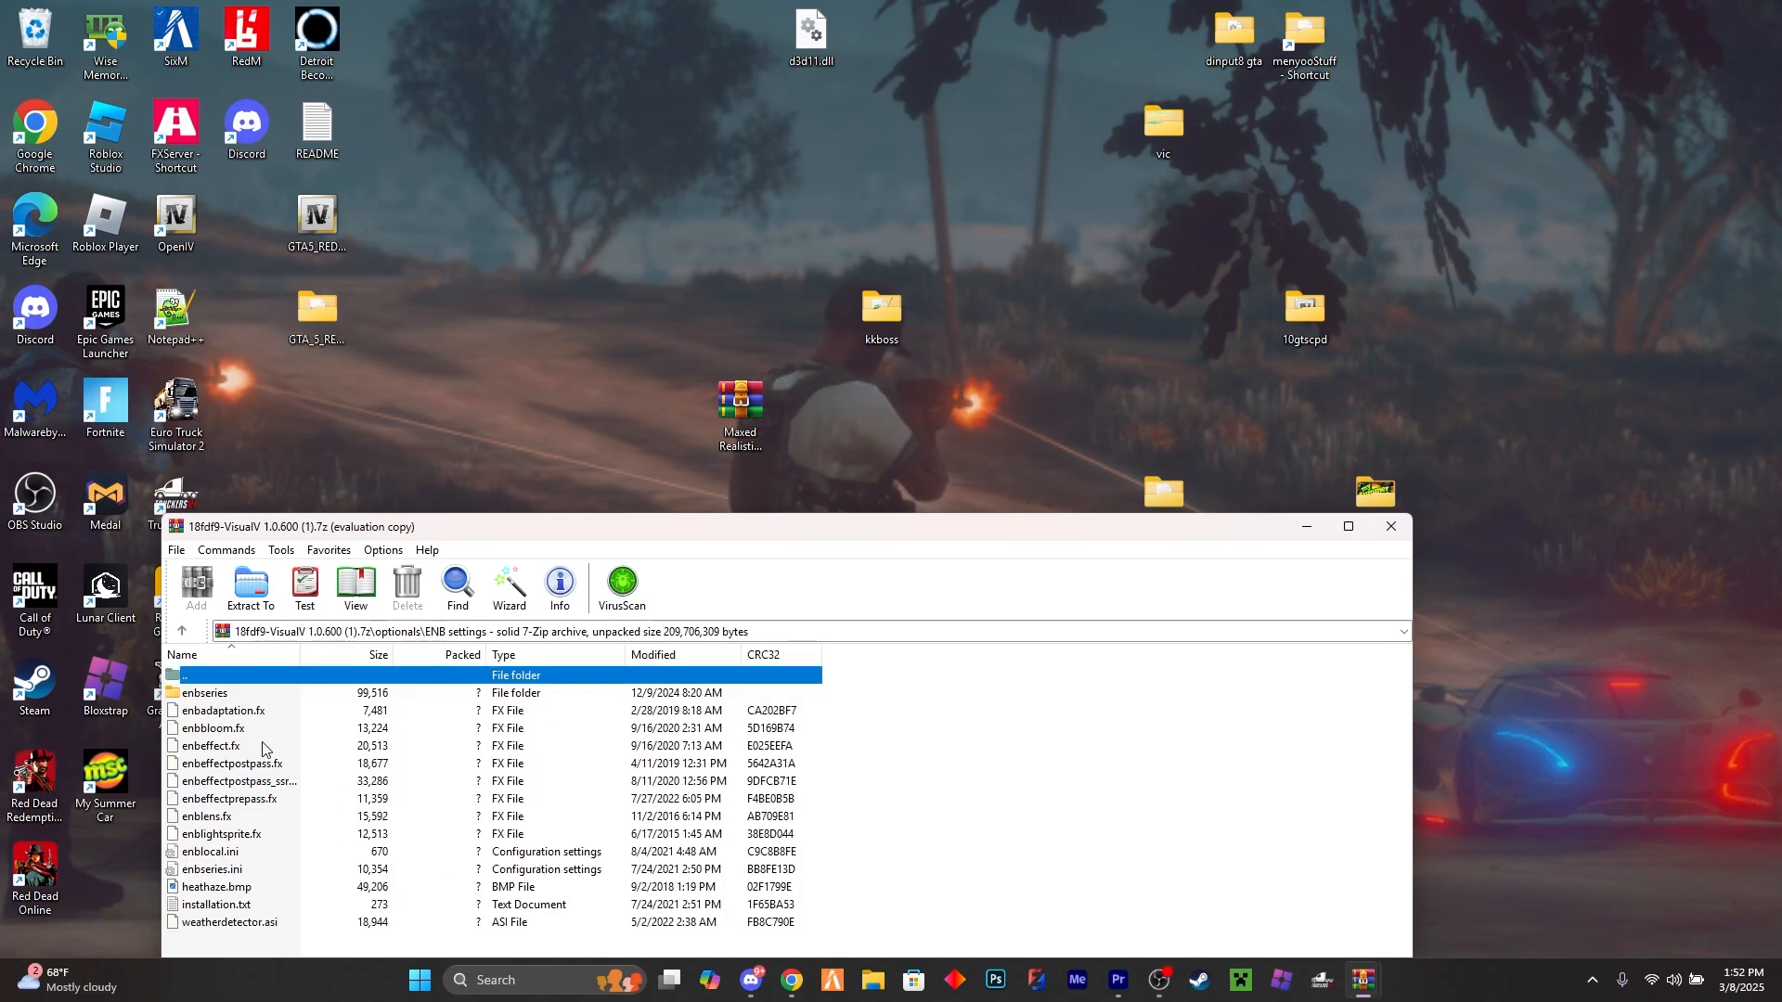